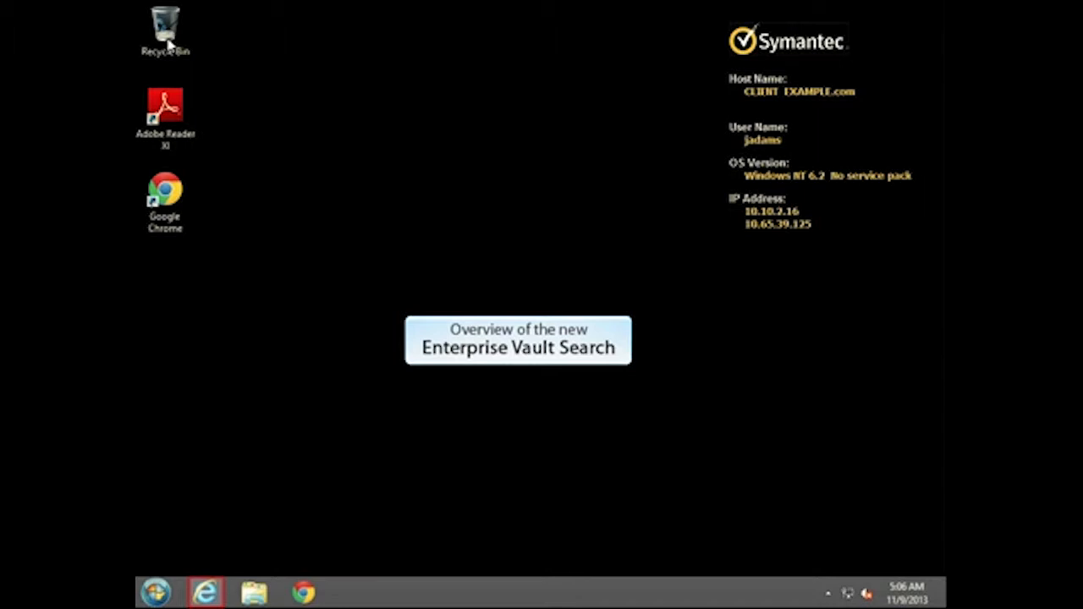
{"action": "mouse_move", "coordinate": [209, 488]}
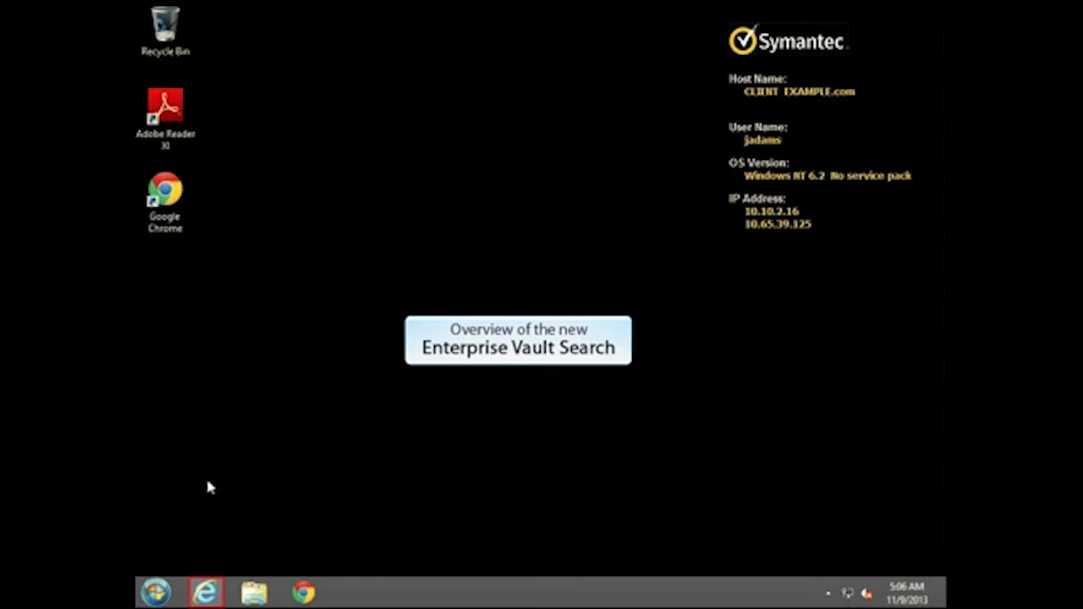
Open Enterprise Vault Search from the favorite and expand File System, SharePoint and Custom_Archive.
{"action": "left_click", "coordinate": [205, 592]}
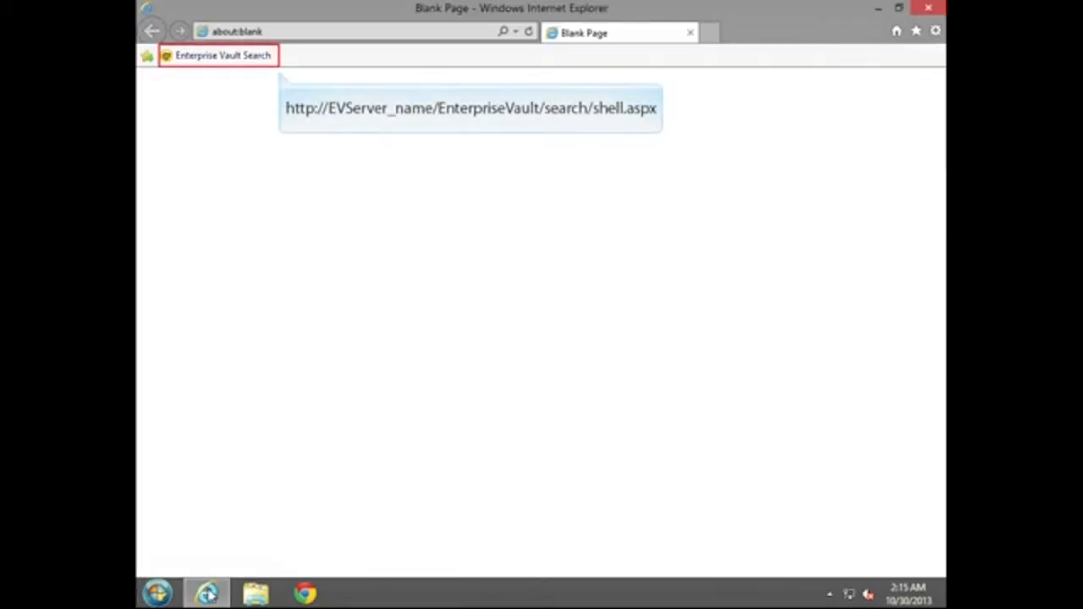
{"action": "mouse_move", "coordinate": [249, 505]}
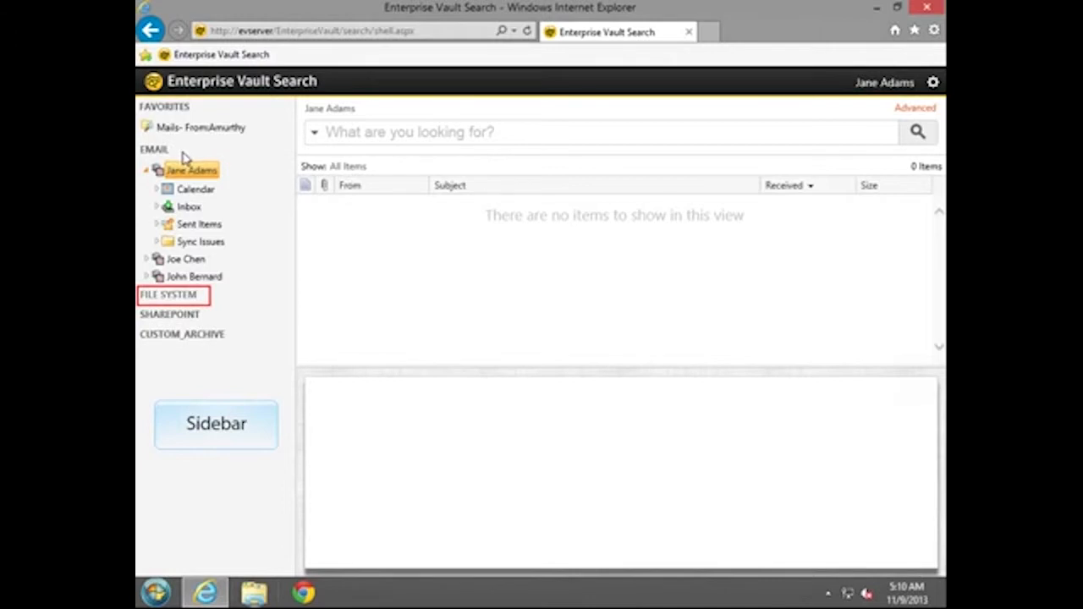
{"action": "left_click", "coordinate": [170, 295]}
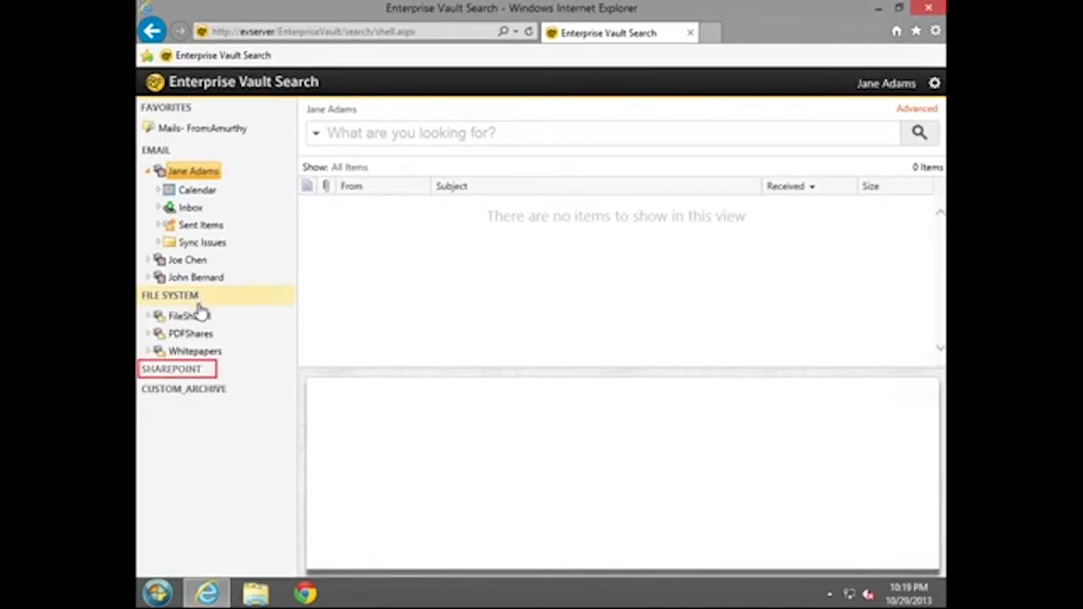
{"action": "left_click", "coordinate": [171, 369]}
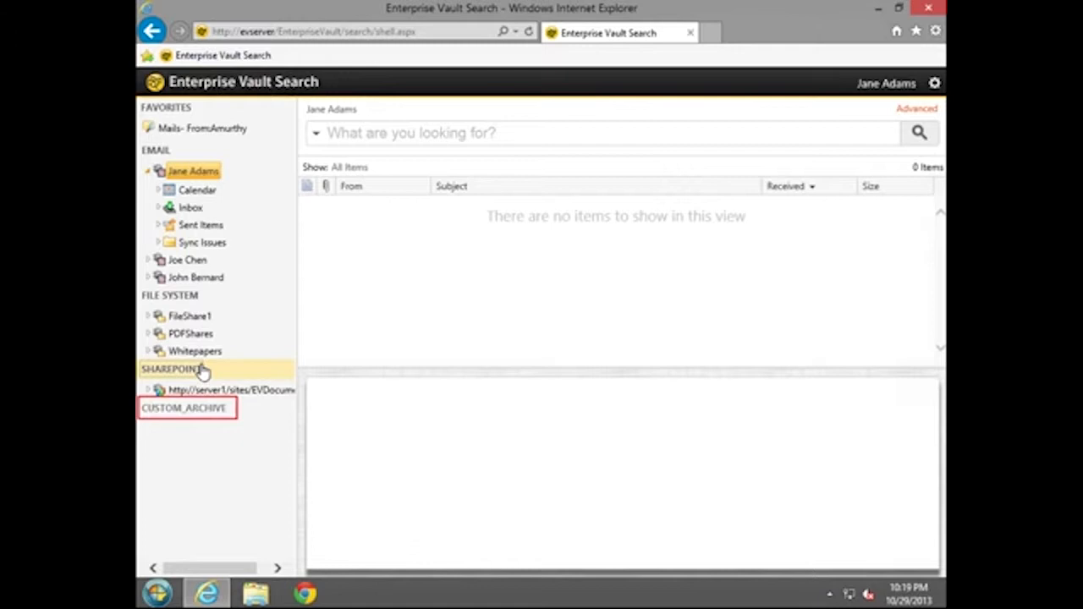
{"action": "mouse_move", "coordinate": [225, 396]}
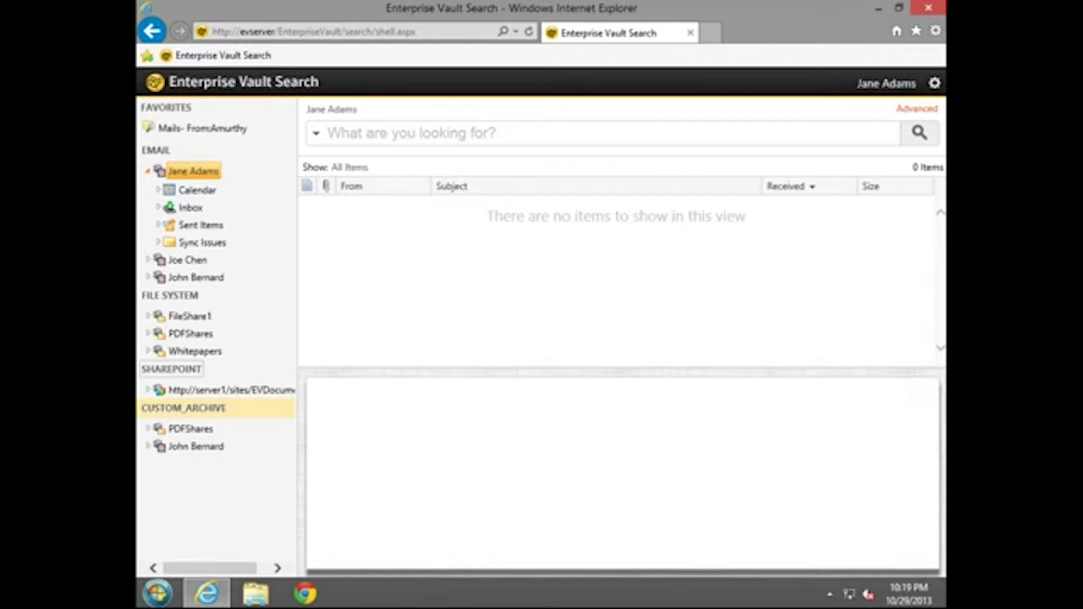
{"action": "left_click", "coordinate": [202, 128]}
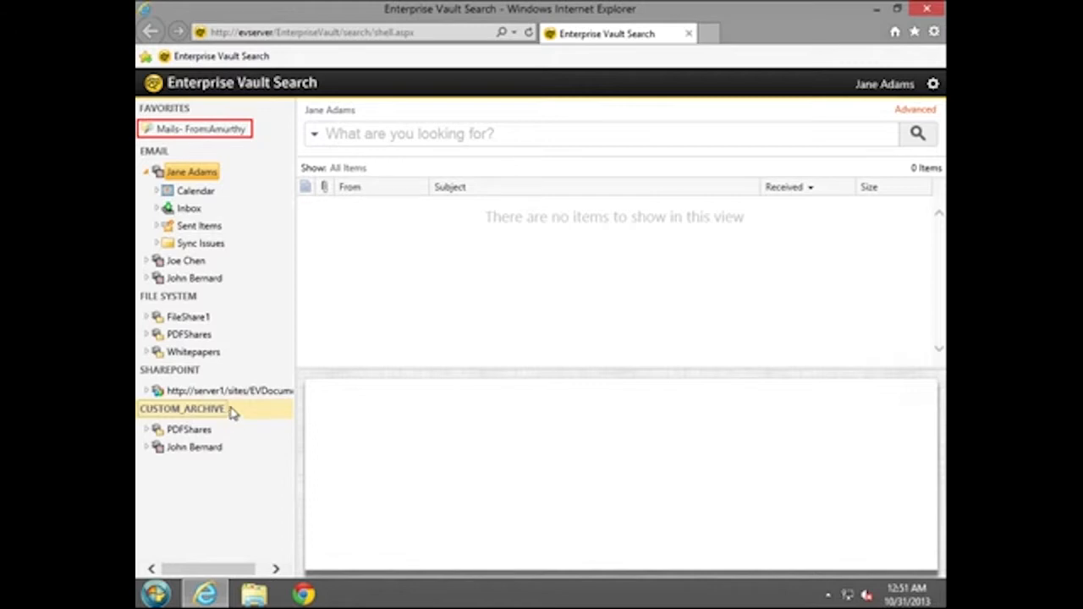
{"action": "mouse_move", "coordinate": [247, 178]}
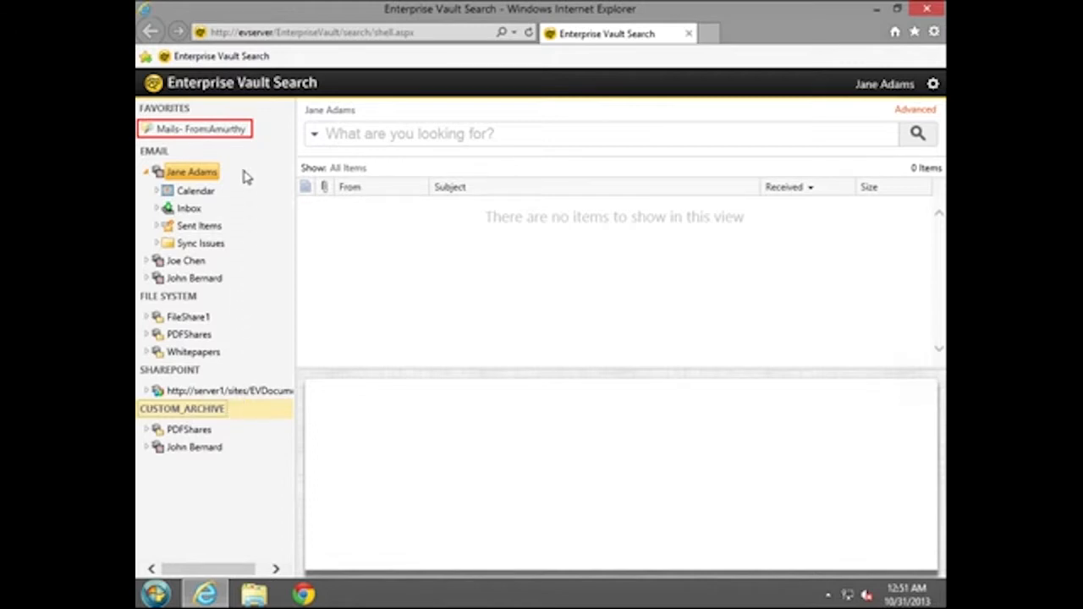
Browse the archived Inbox's 21 items and bring up actions for the Contract template message.
{"action": "left_click", "coordinate": [200, 128]}
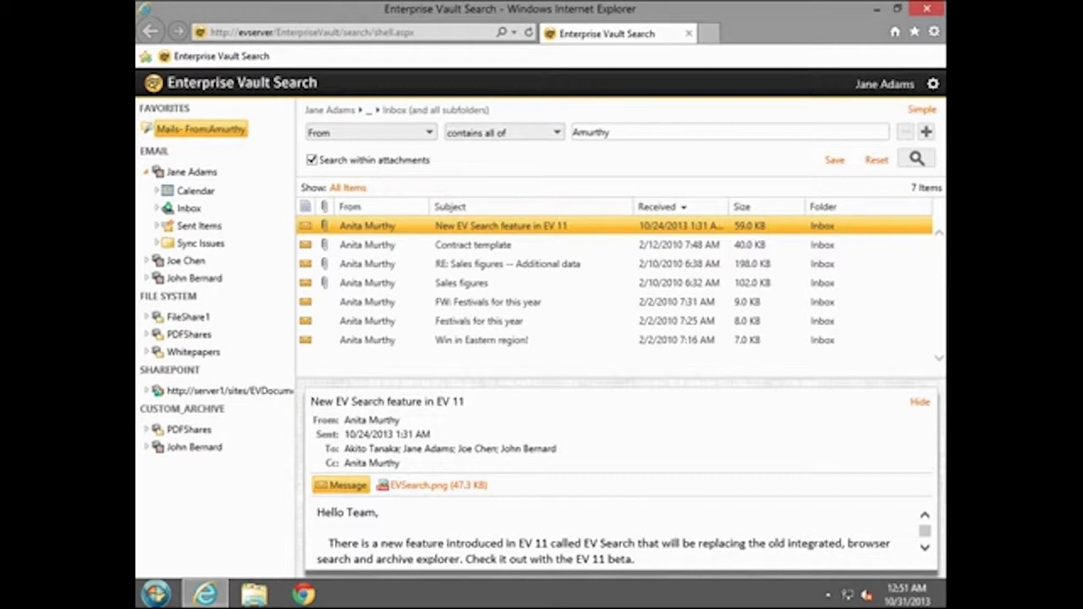
{"action": "mouse_move", "coordinate": [248, 142]}
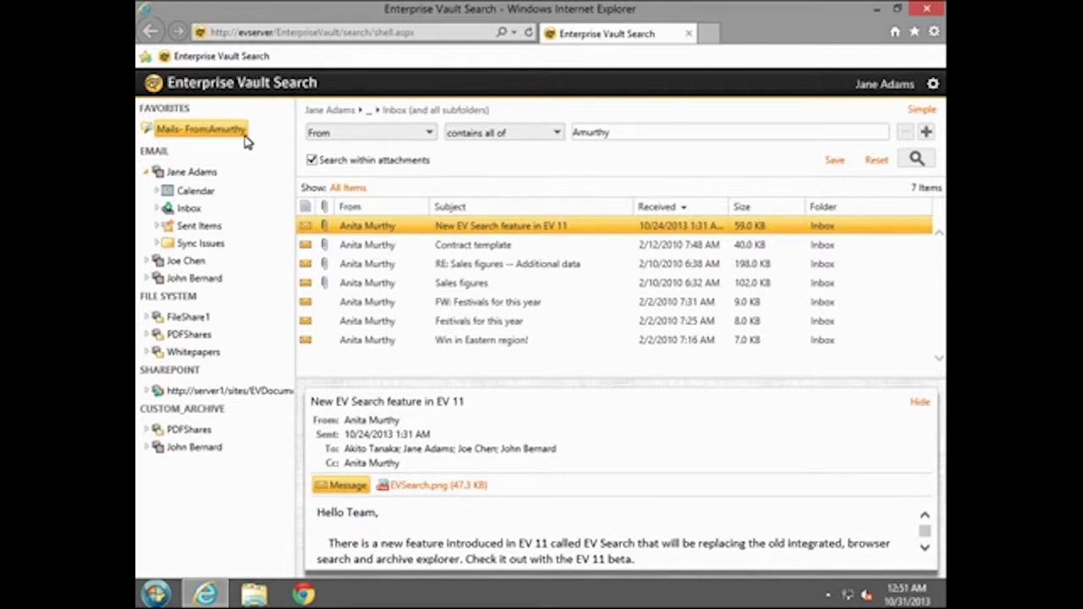
{"action": "left_click", "coordinate": [187, 209]}
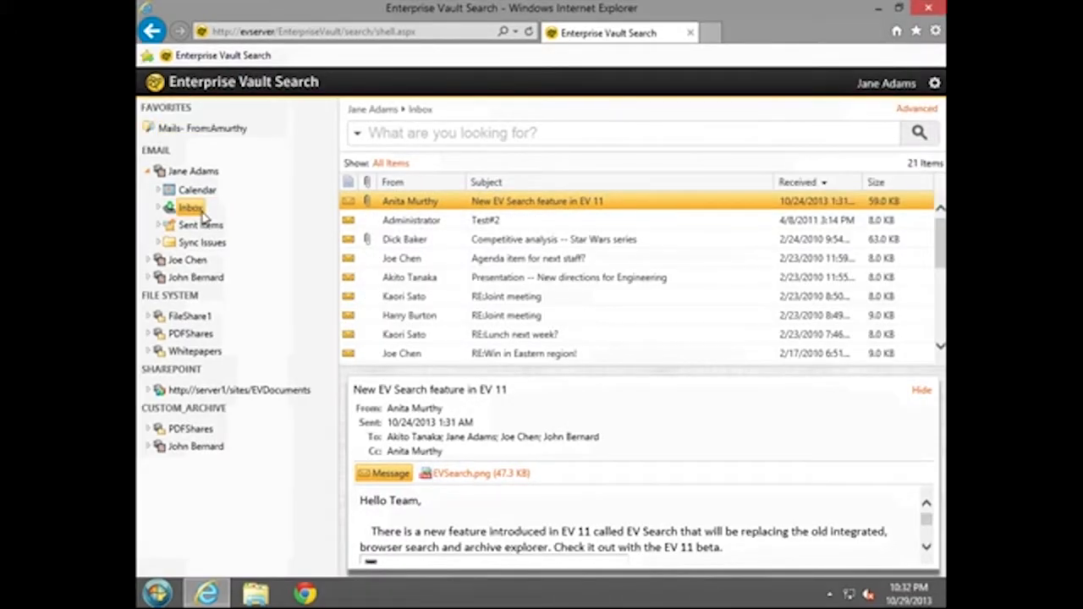
{"action": "mouse_move", "coordinate": [334, 220]}
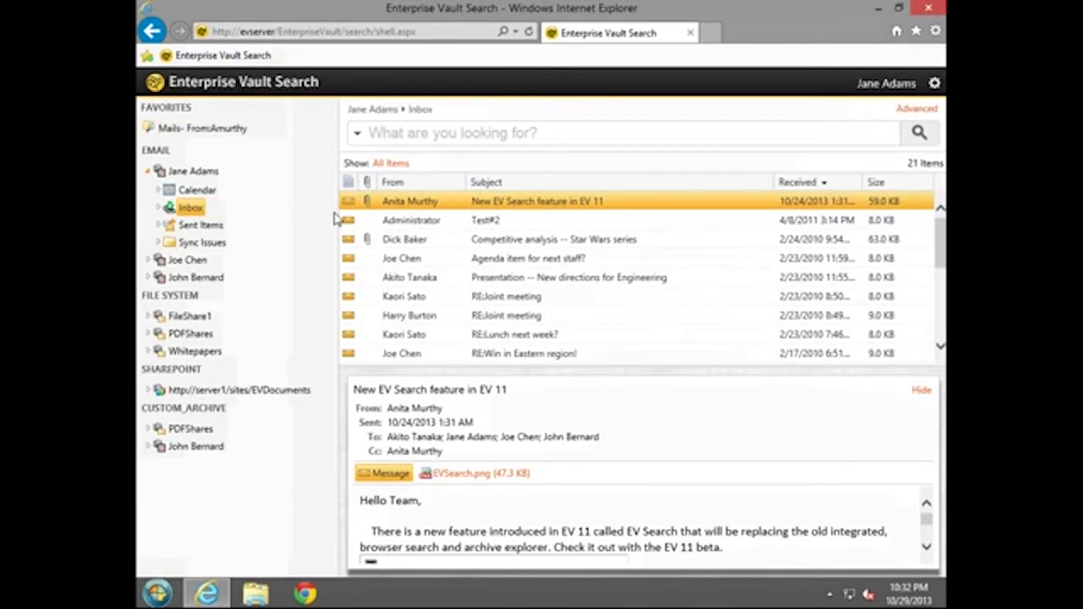
{"action": "mouse_move", "coordinate": [779, 257]}
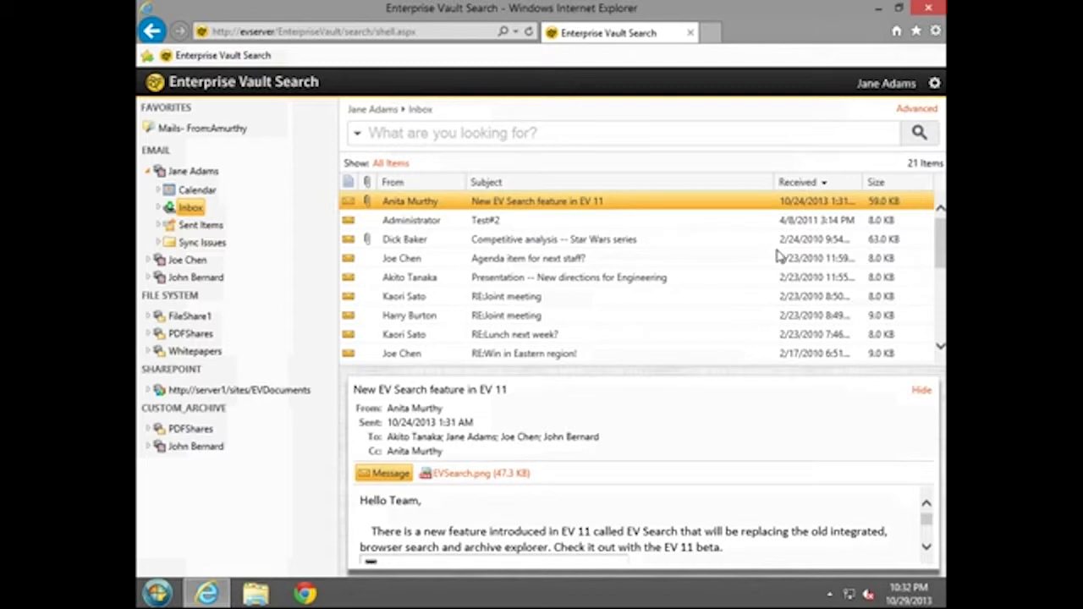
{"action": "mouse_move", "coordinate": [942, 349]}
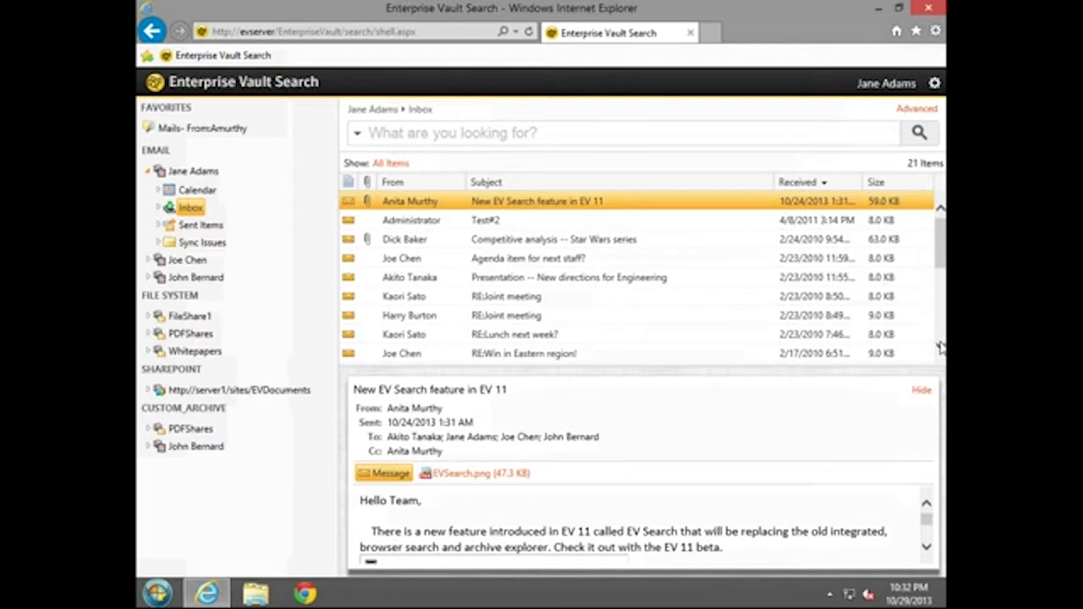
{"action": "scroll", "scroll_direction": "down", "scroll_amount": 3}
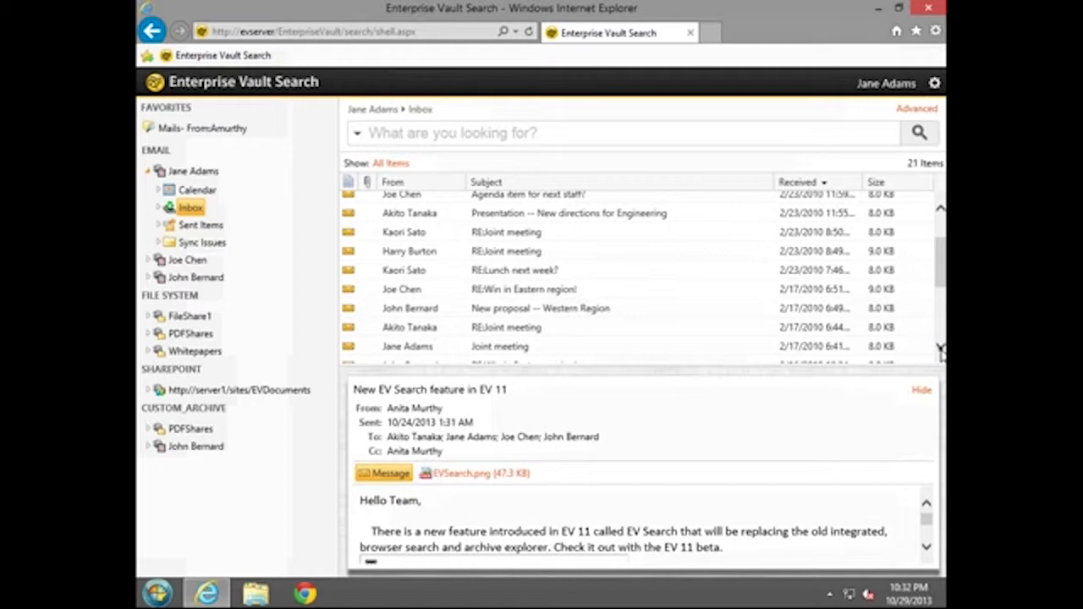
{"action": "scroll", "scroll_direction": "down", "scroll_amount": 3}
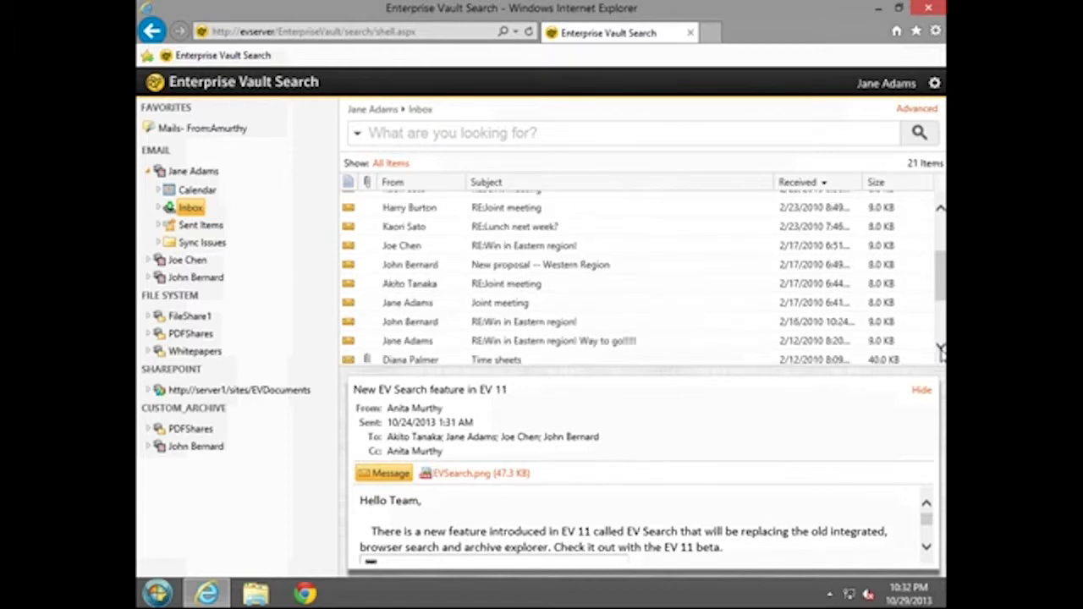
{"action": "scroll", "scroll_direction": "down", "scroll_amount": 3}
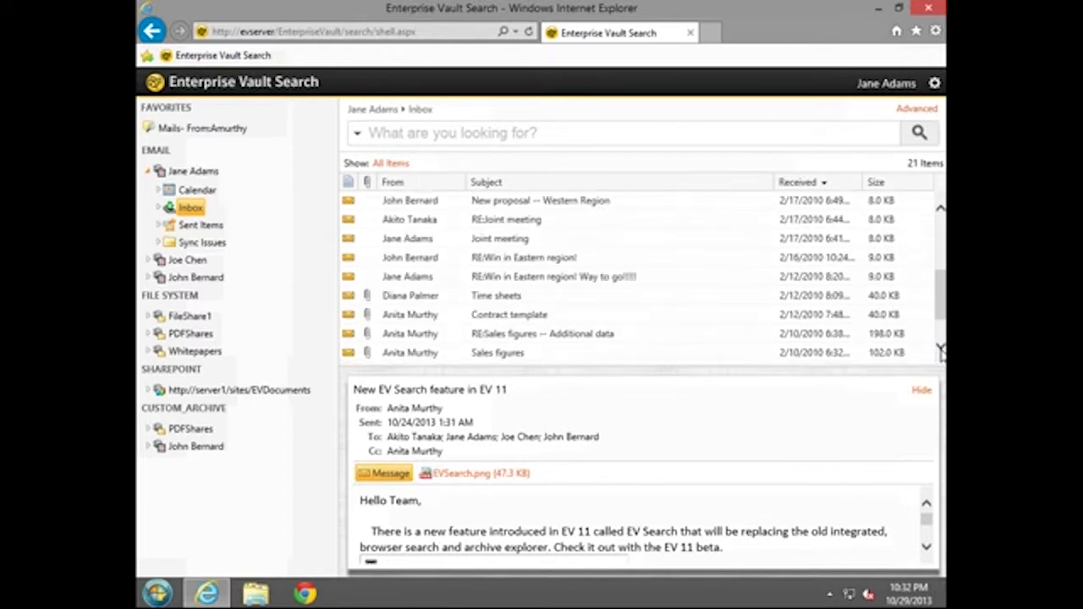
{"action": "mouse_move", "coordinate": [618, 318]}
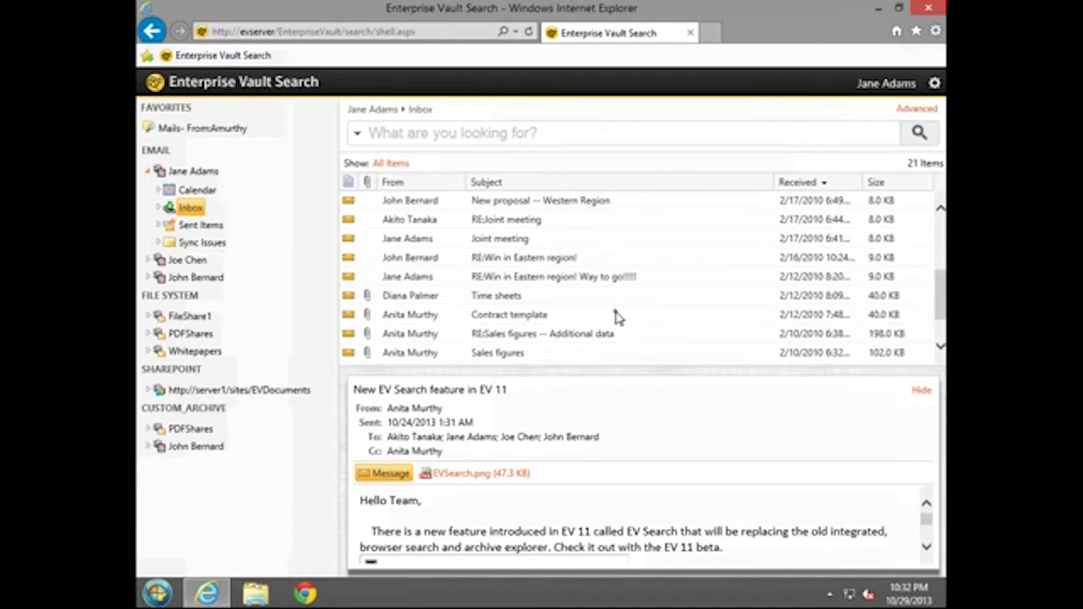
{"action": "left_click", "coordinate": [508, 314]}
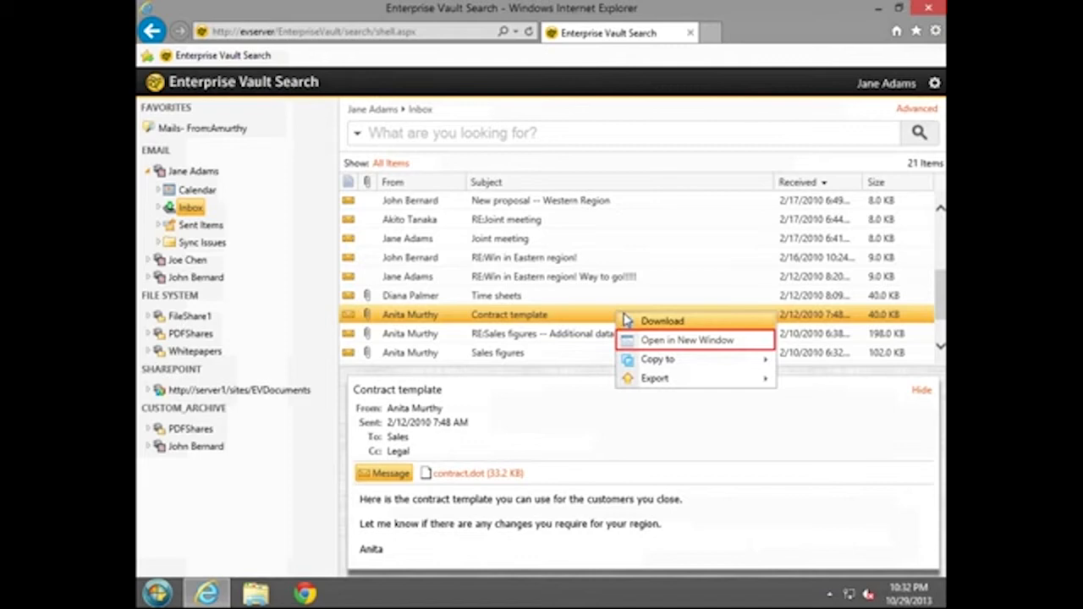
{"action": "left_click", "coordinate": [687, 339]}
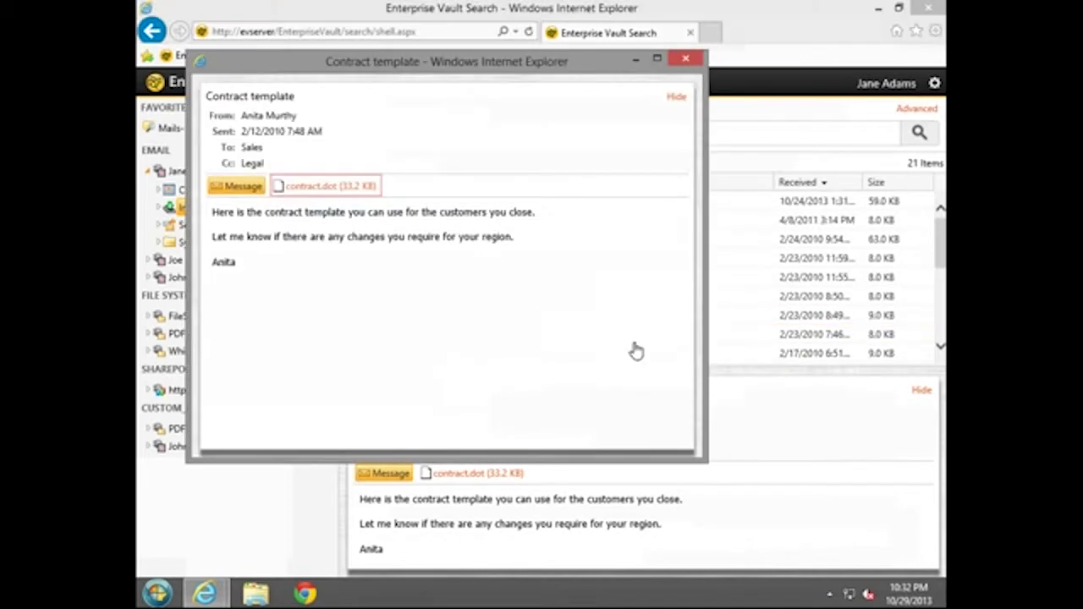
{"action": "left_click", "coordinate": [324, 186]}
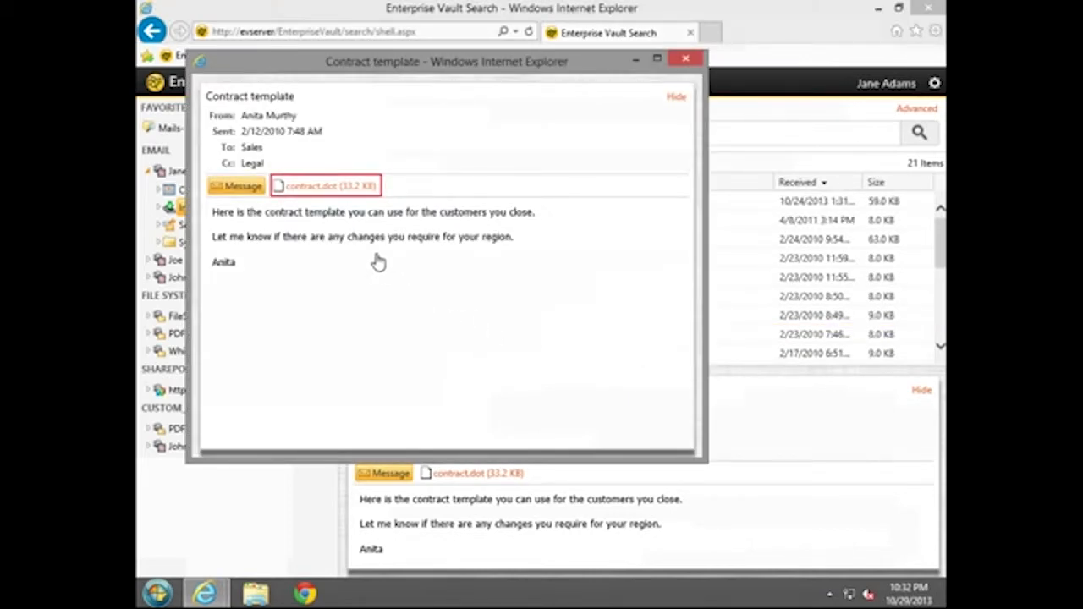
{"action": "left_click", "coordinate": [324, 186]}
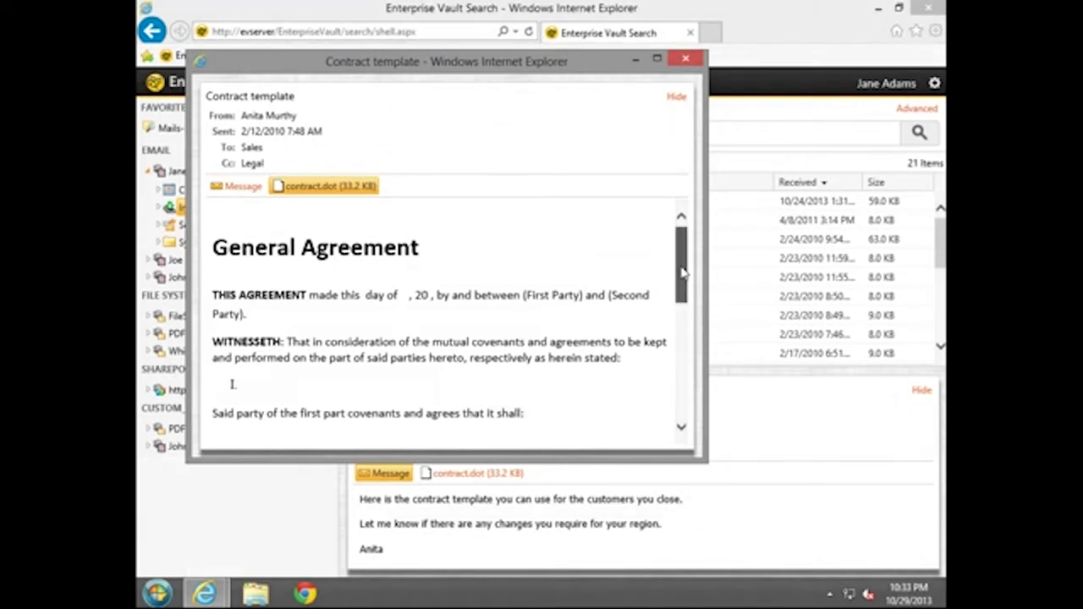
{"action": "scroll", "scroll_direction": "down", "scroll_amount": 3}
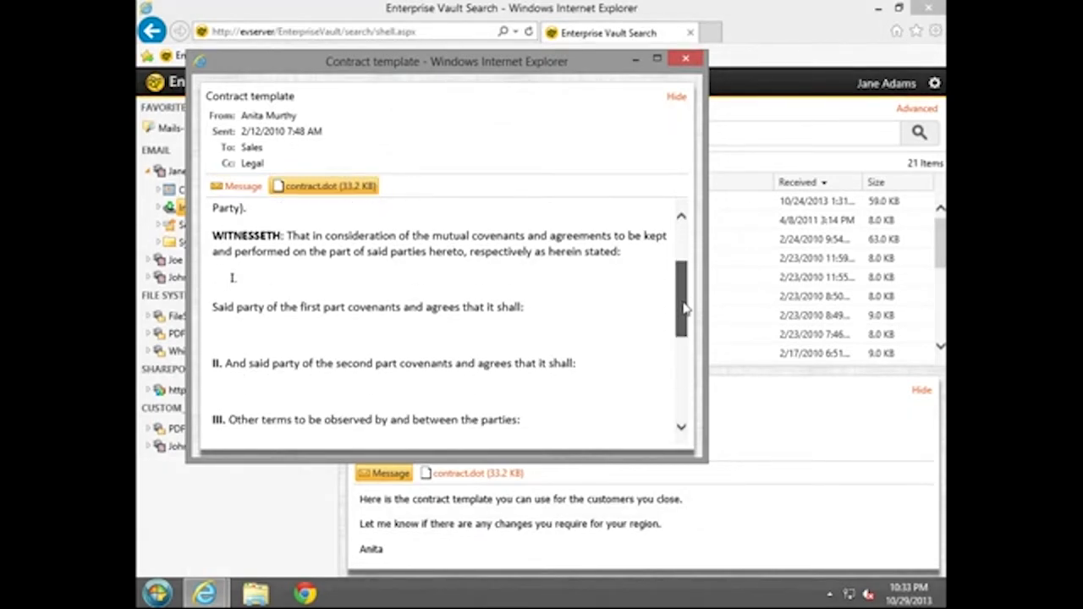
{"action": "scroll", "scroll_direction": "up", "scroll_amount": 3}
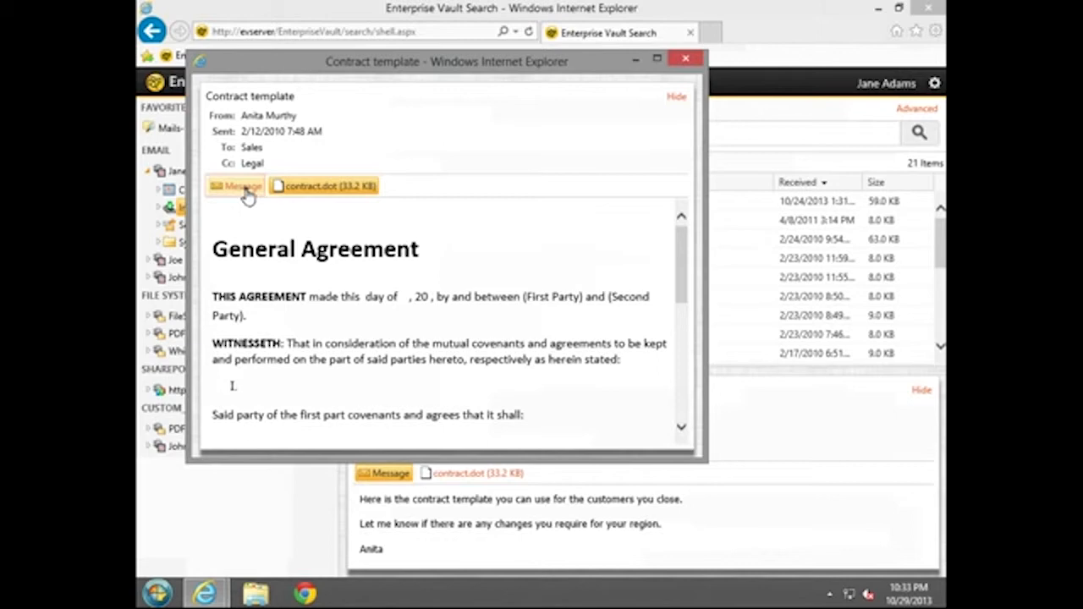
{"action": "left_click", "coordinate": [236, 185]}
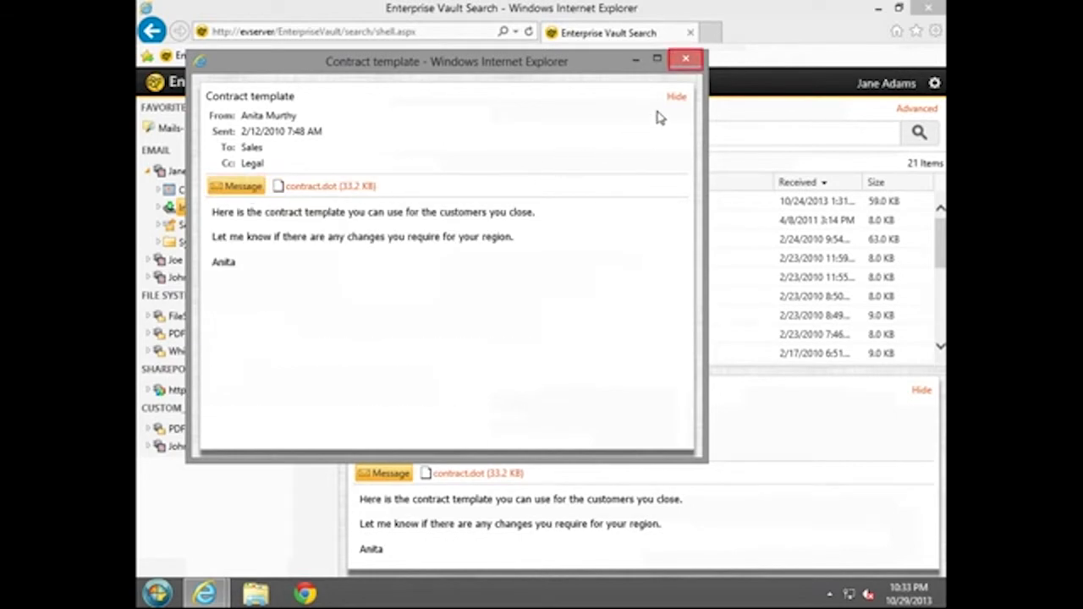
{"action": "left_click", "coordinate": [685, 58]}
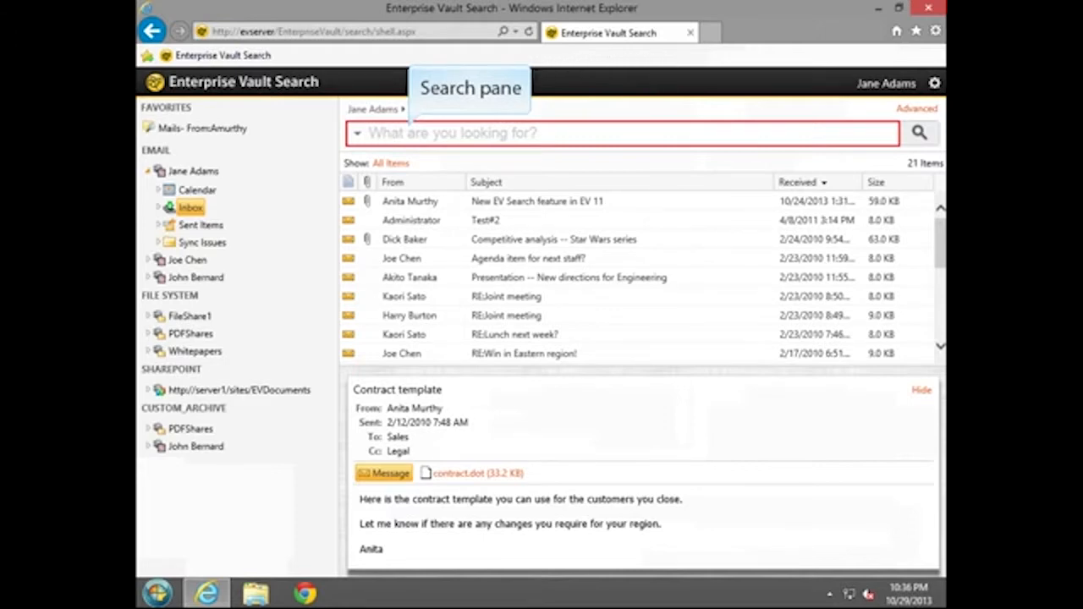
{"action": "mouse_move", "coordinate": [477, 121]}
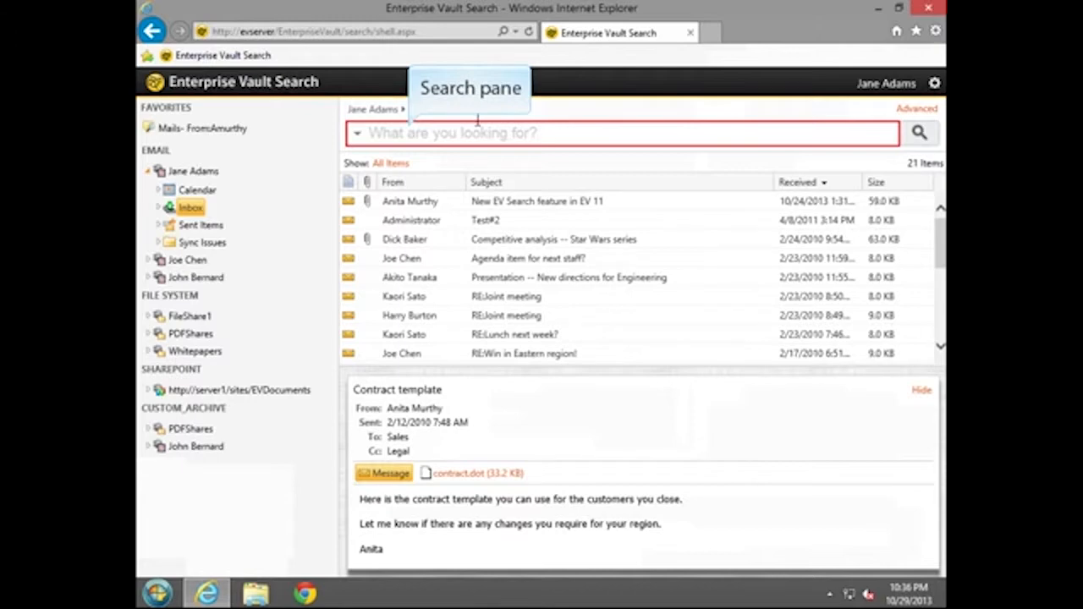
Search the Inbox for 'Anita' (12 items) and preview the Contract template message.
{"action": "type", "text": "Anita"}
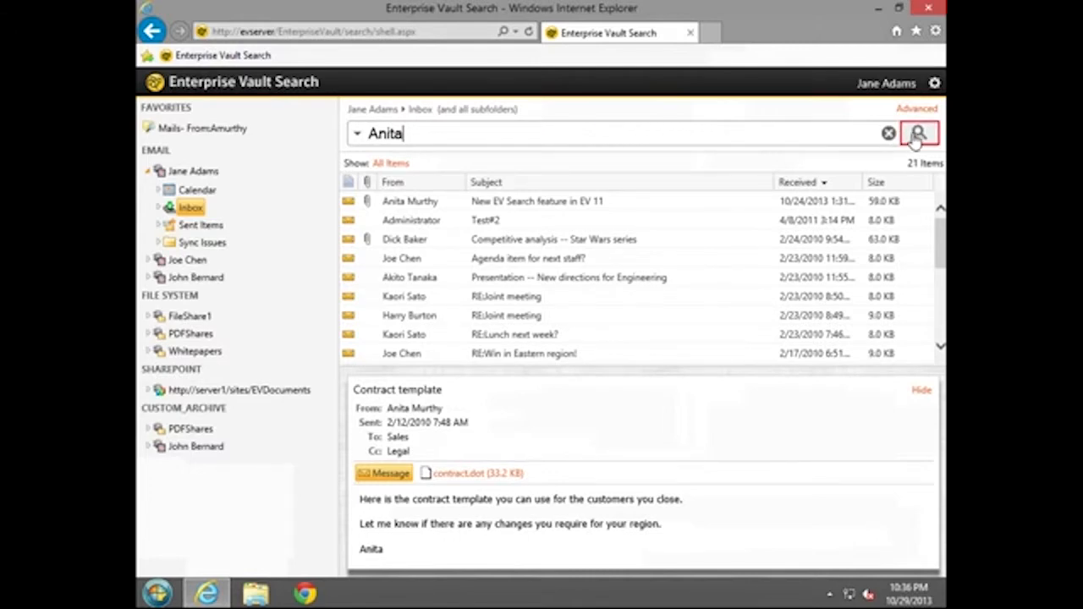
{"action": "left_click", "coordinate": [918, 133]}
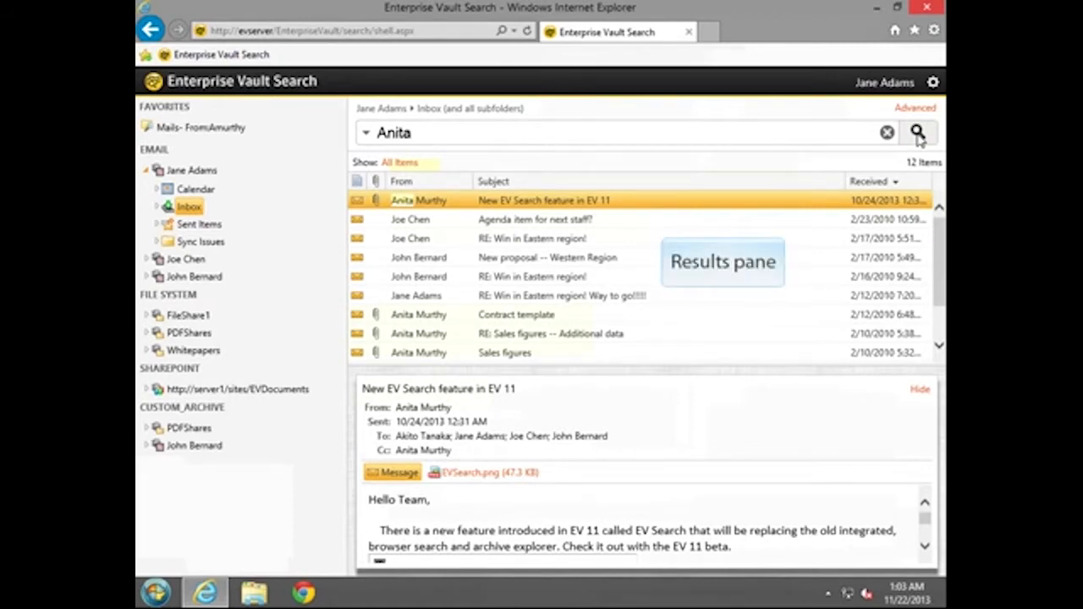
{"action": "mouse_move", "coordinate": [935, 165]}
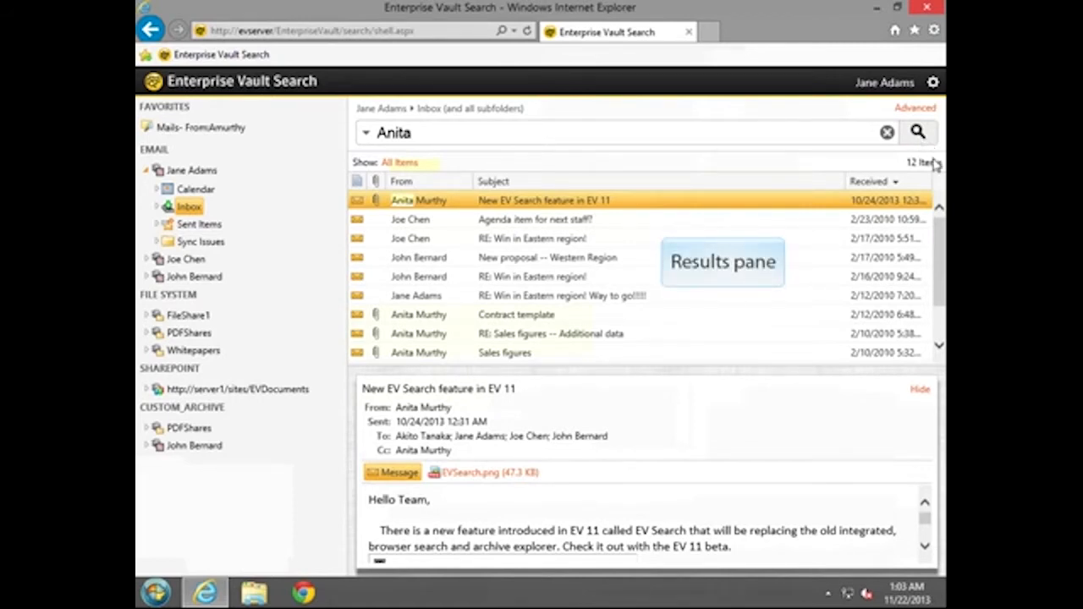
{"action": "scroll", "scroll_direction": "down", "scroll_amount": 3}
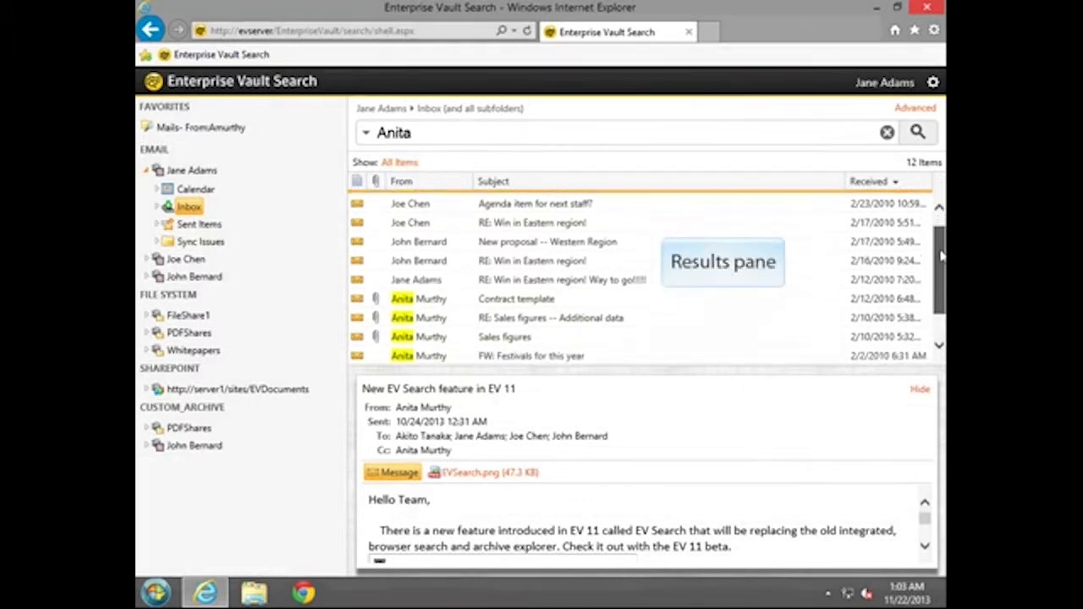
{"action": "scroll", "scroll_direction": "down", "scroll_amount": 3}
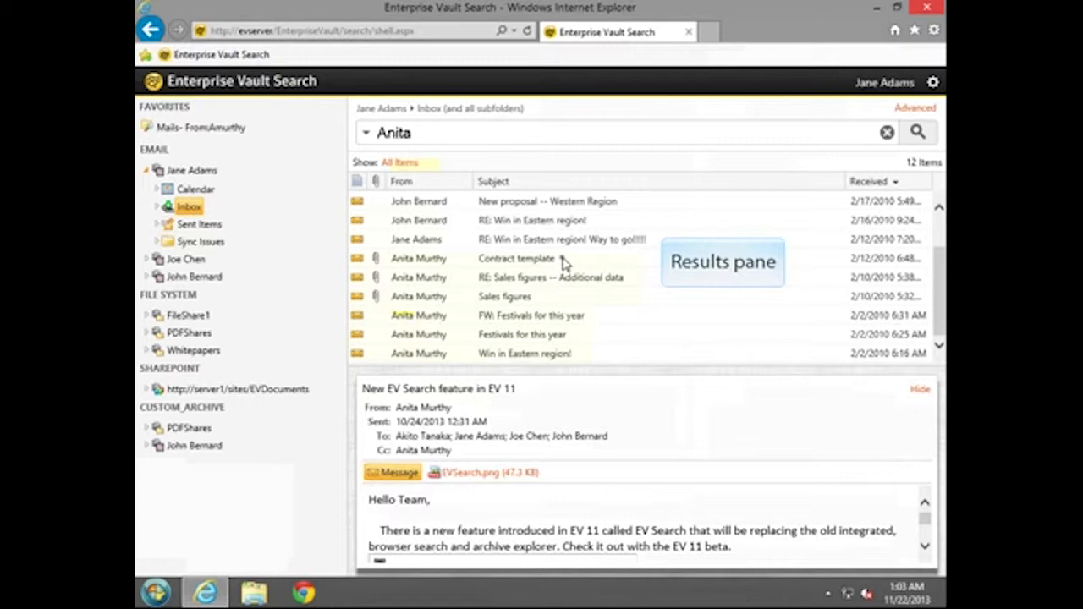
{"action": "left_click", "coordinate": [516, 258]}
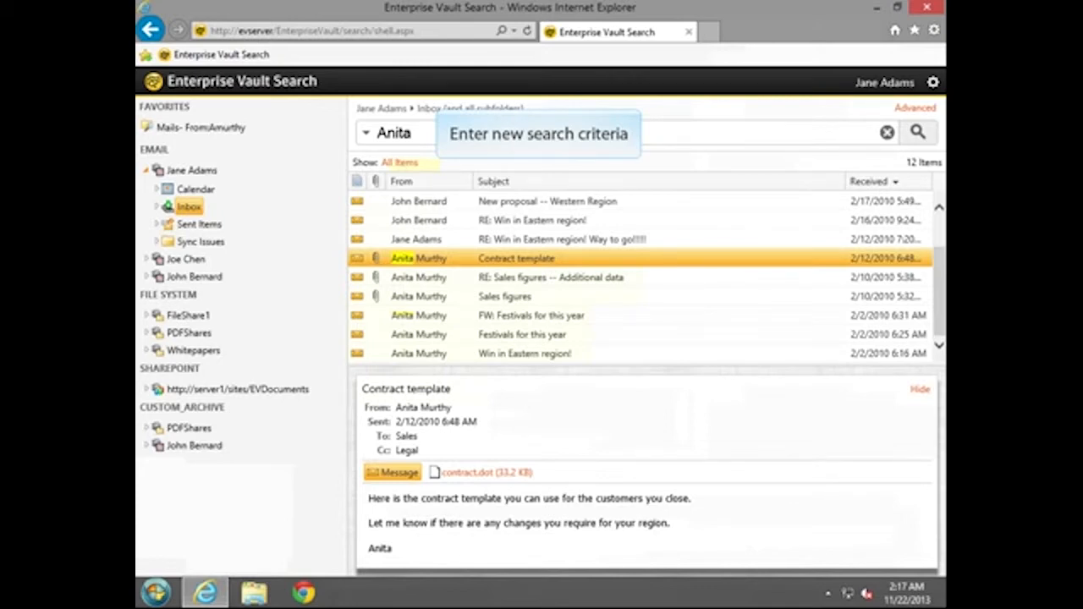
Run the query From:Anita about:contract filetype:dot to find one item, then clear it.
{"action": "left_click", "coordinate": [887, 133]}
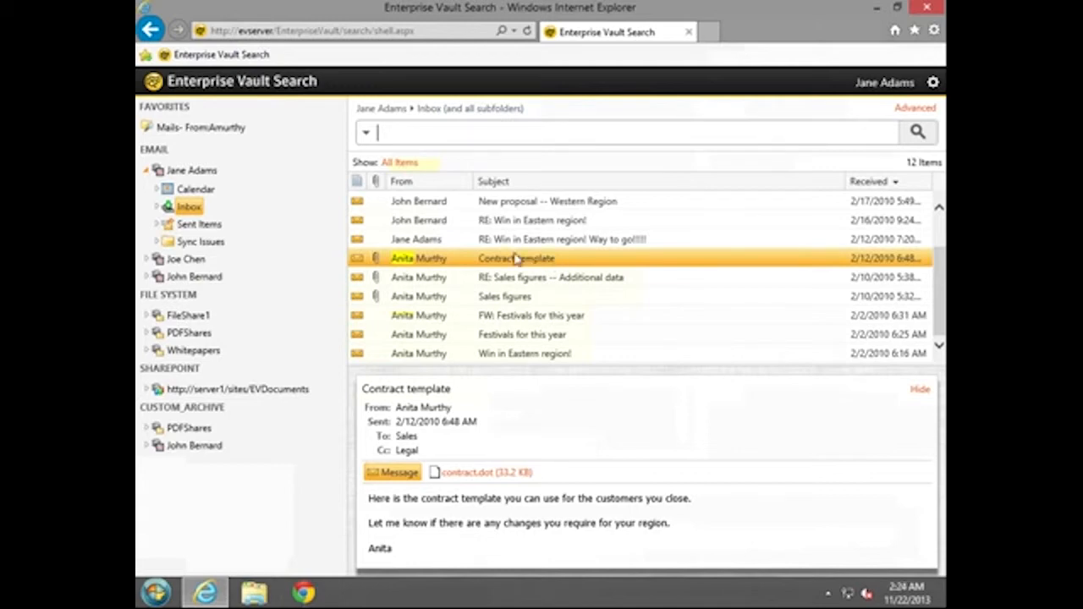
{"action": "type", "text": "From:Anita about:contract filetype:dot"}
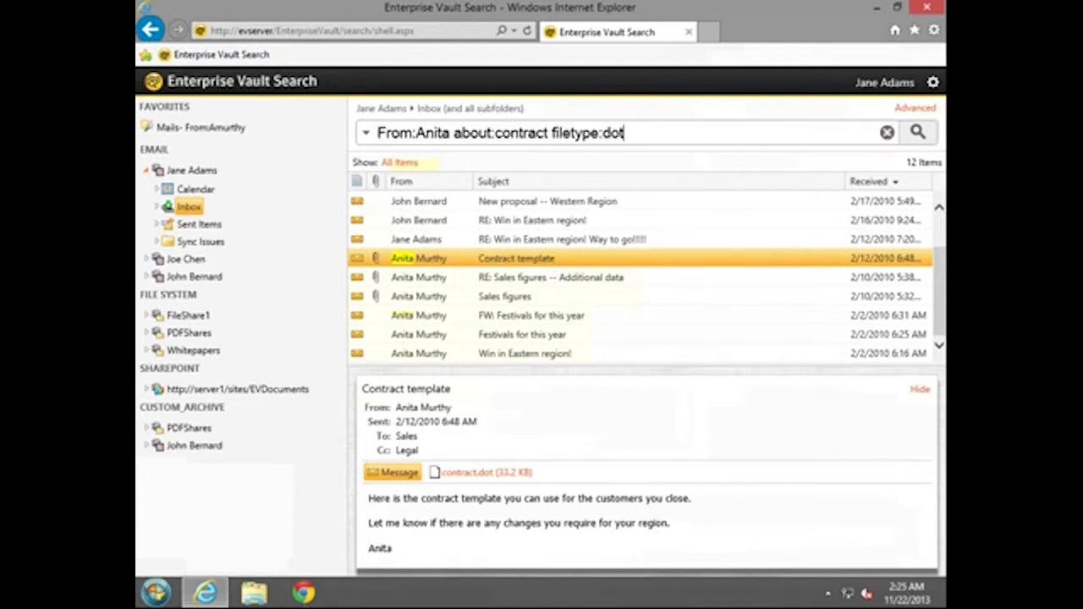
{"action": "mouse_move", "coordinate": [364, 133]}
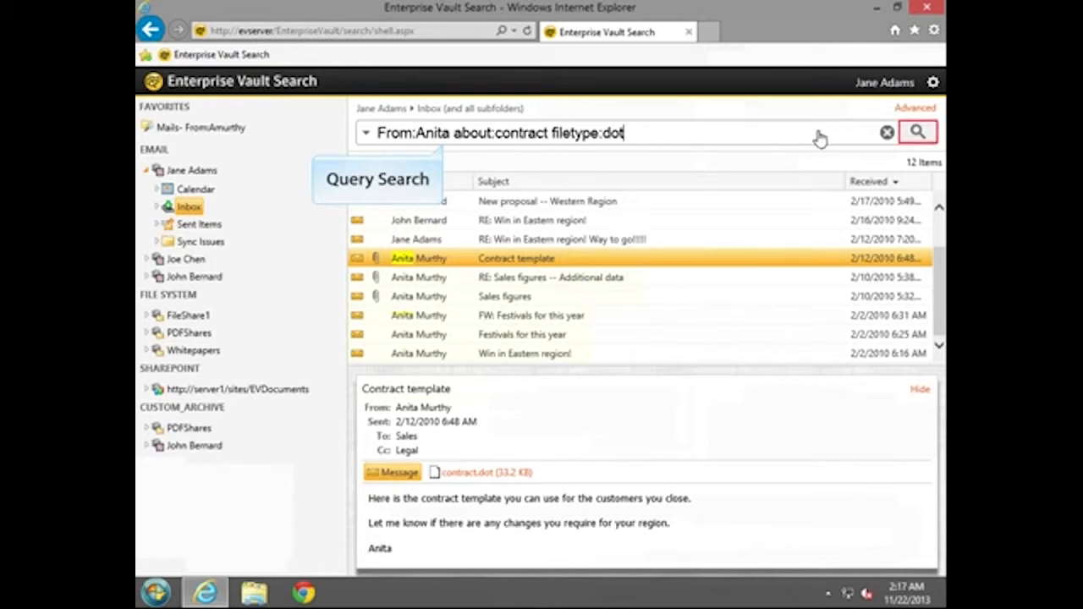
{"action": "left_click", "coordinate": [917, 132]}
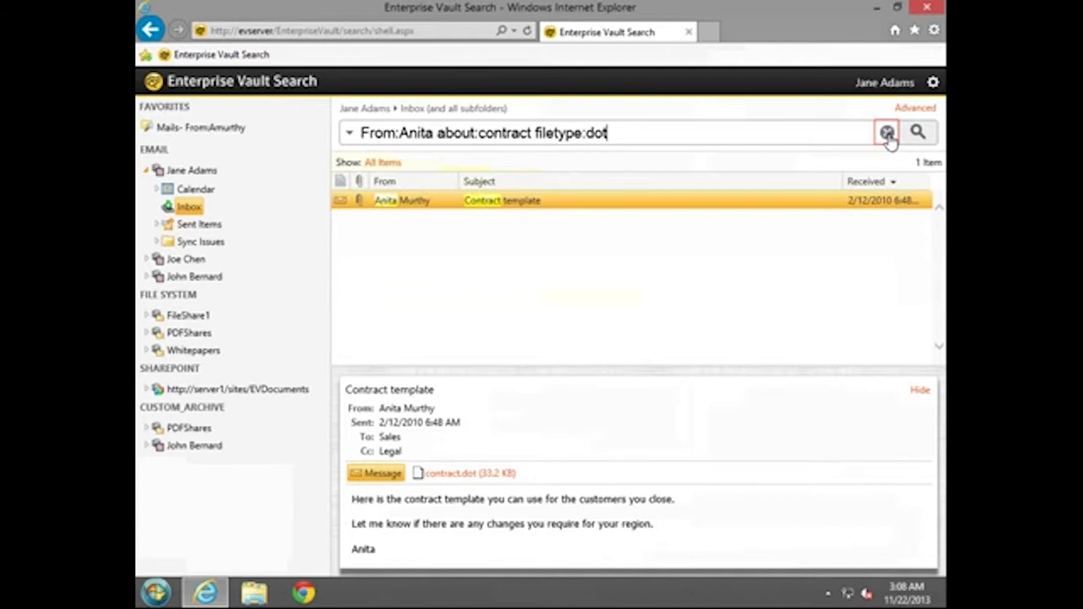
{"action": "left_click", "coordinate": [885, 132]}
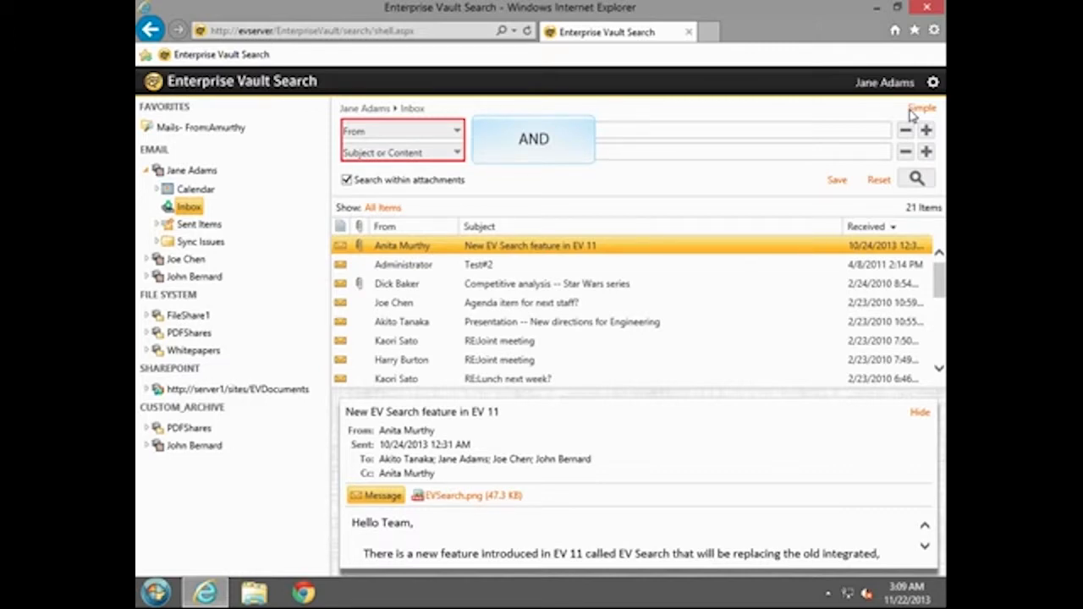
Switch to advanced search, review the email field list, then view PDFShares and SharePoint criteria.
{"action": "left_click", "coordinate": [921, 107]}
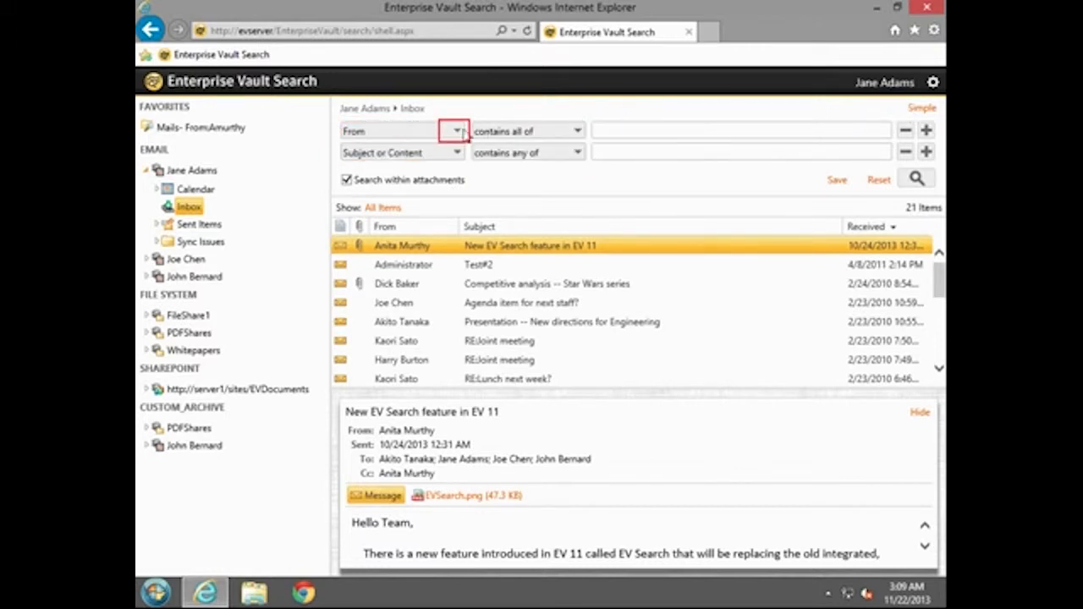
{"action": "left_click", "coordinate": [457, 130]}
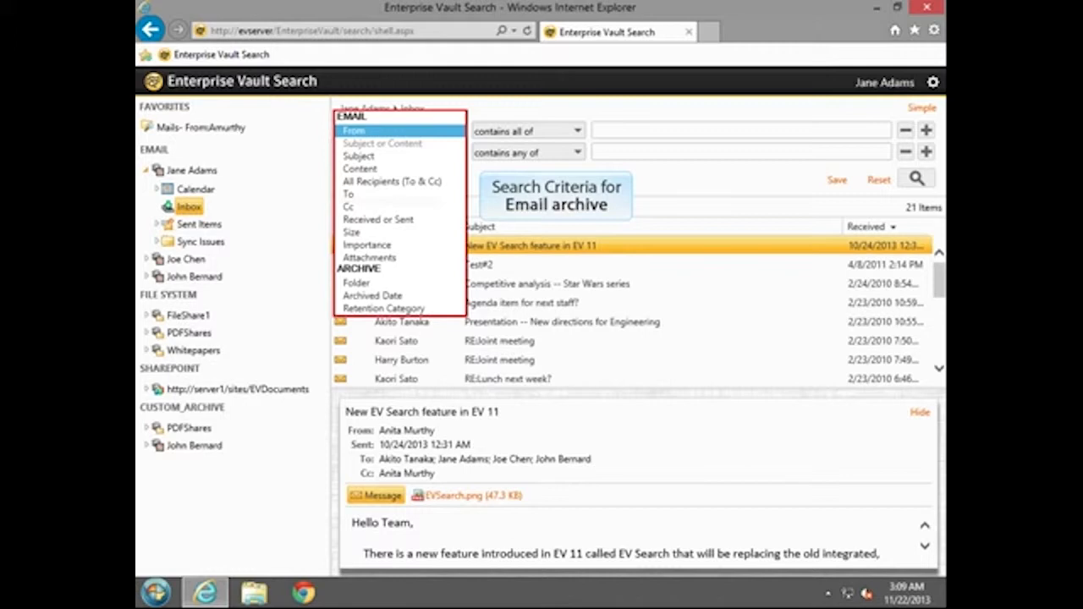
{"action": "left_click", "coordinate": [381, 143]}
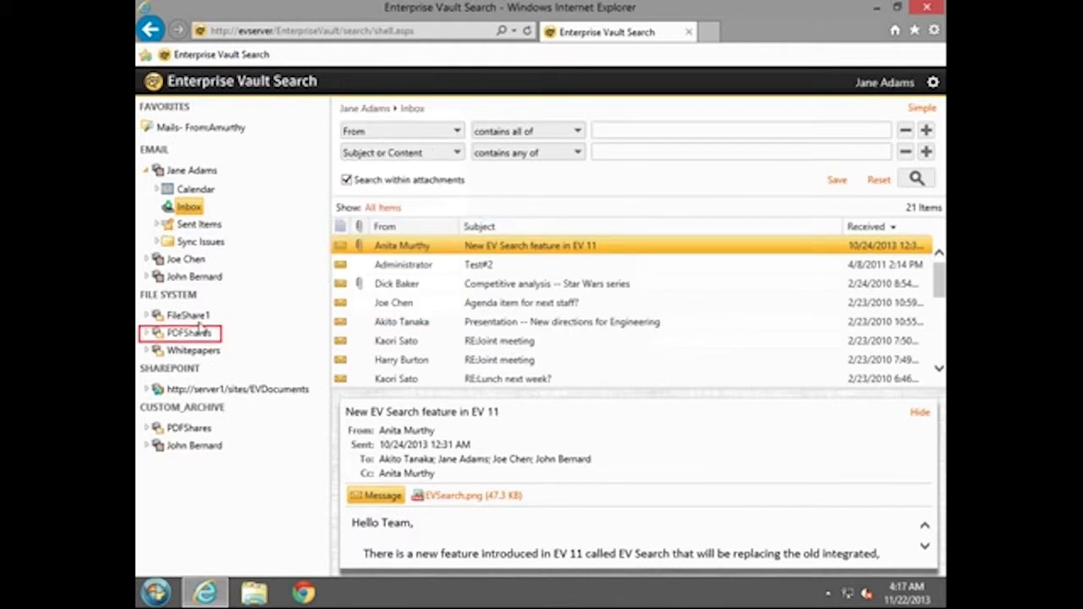
{"action": "left_click", "coordinate": [187, 332]}
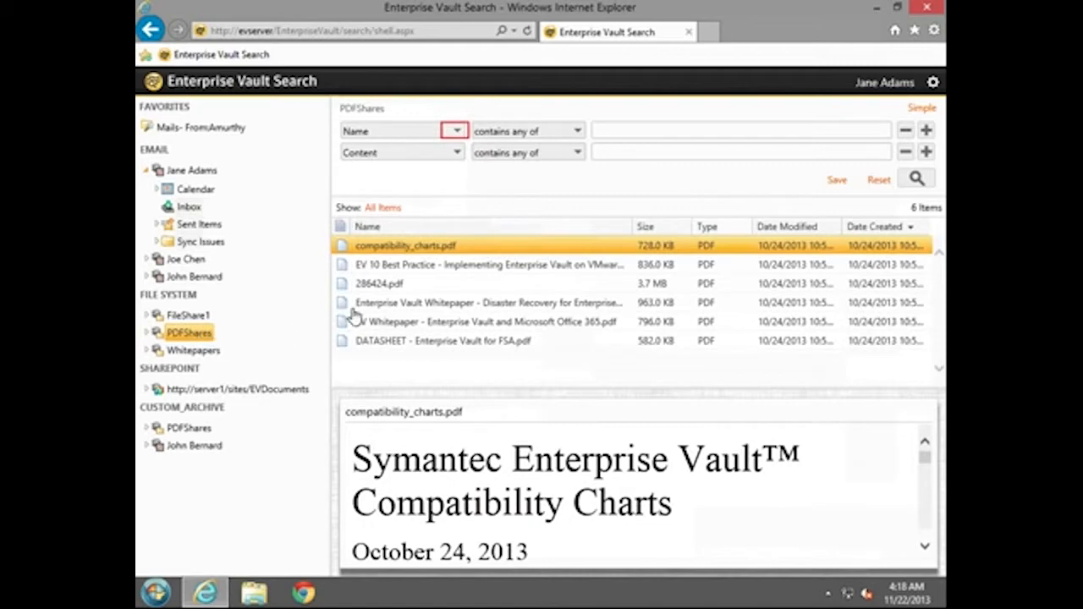
{"action": "left_click", "coordinate": [456, 130]}
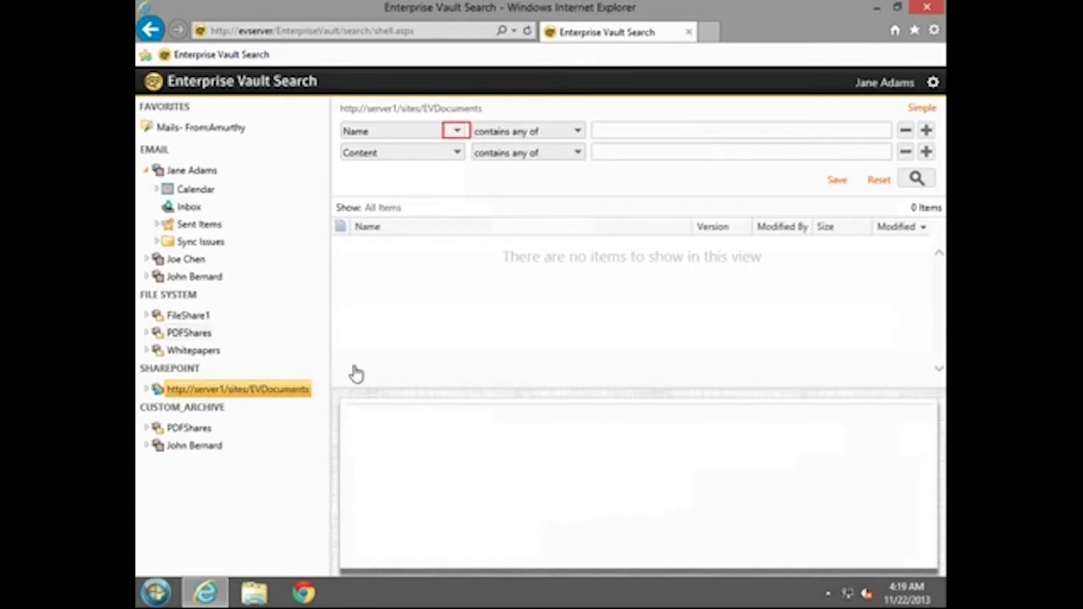
Review the SharePoint archive's searchable file fields, then return to the Inbox.
{"action": "left_click", "coordinate": [456, 131]}
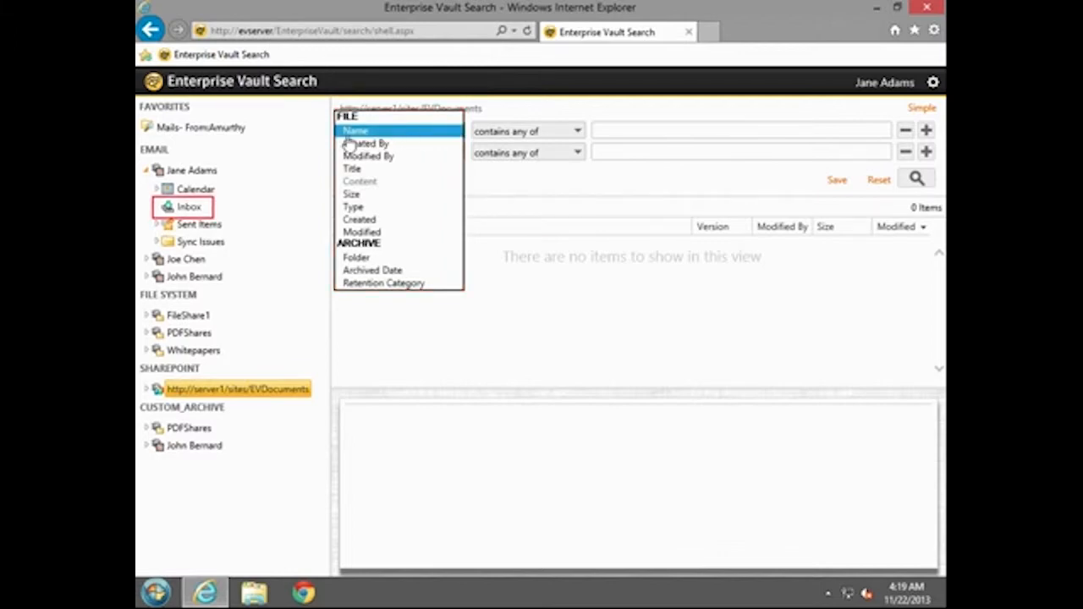
{"action": "left_click", "coordinate": [190, 205]}
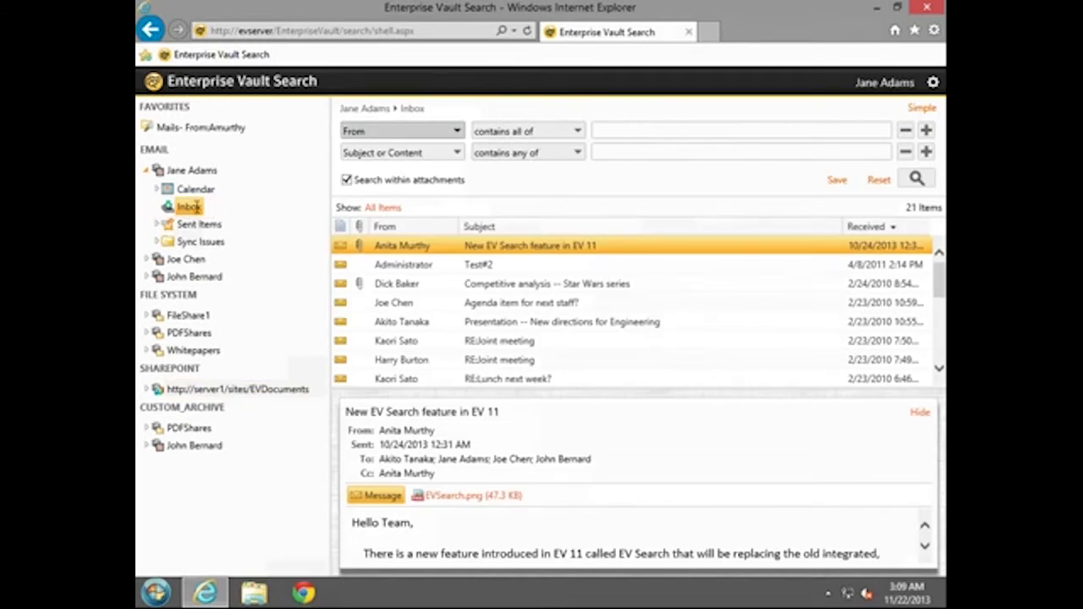
Search for mail from Anita with Attachments (All file types), returning 4 items.
{"action": "left_click", "coordinate": [740, 130]}
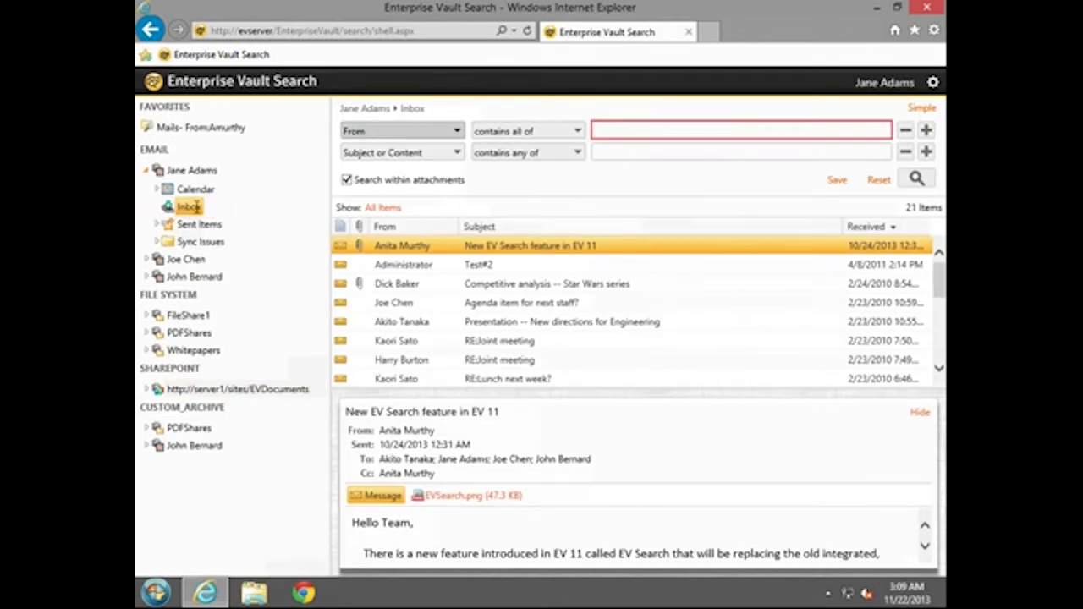
{"action": "mouse_move", "coordinate": [290, 206]}
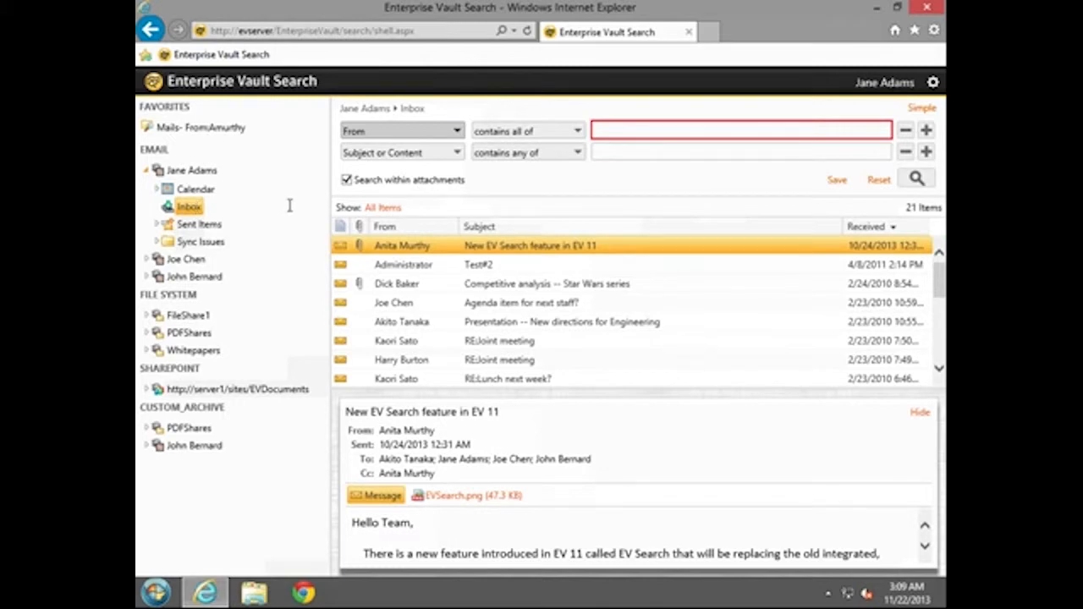
{"action": "mouse_move", "coordinate": [590, 161]}
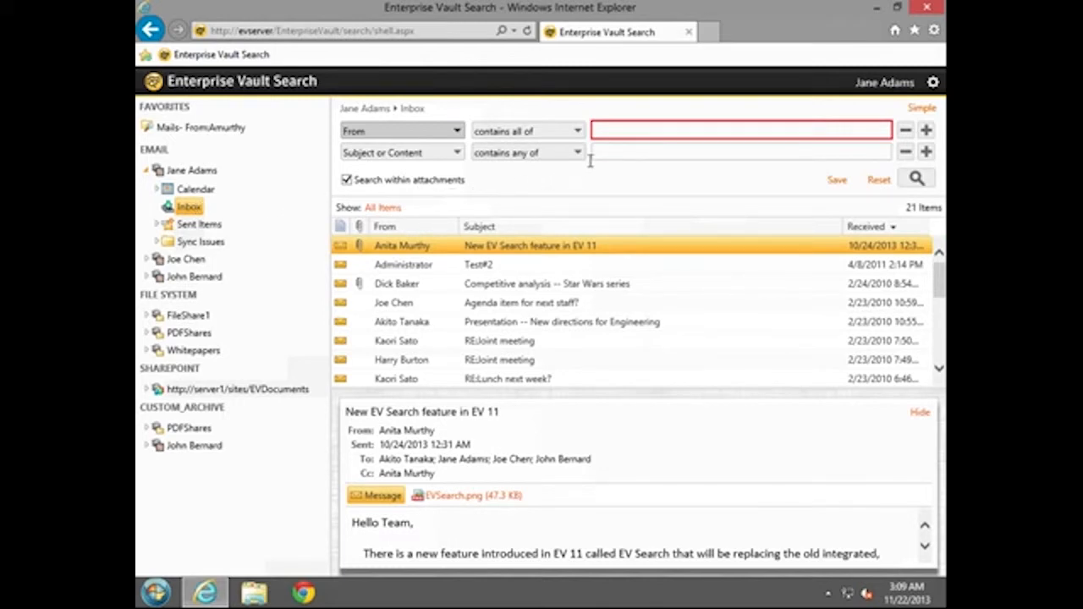
{"action": "type", "text": "Anita"}
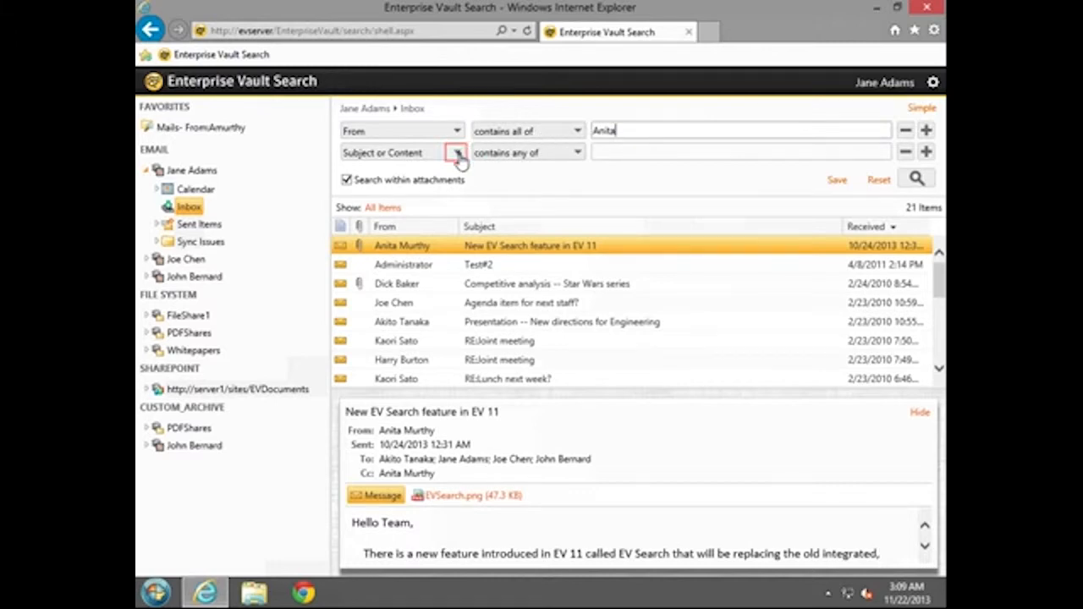
{"action": "left_click", "coordinate": [455, 152]}
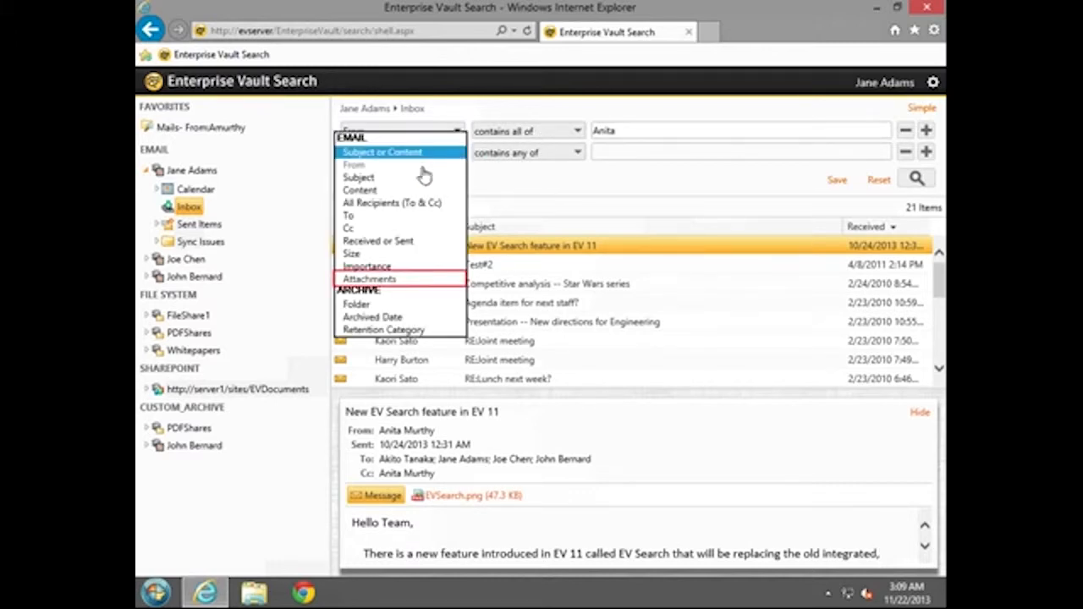
{"action": "left_click", "coordinate": [369, 279]}
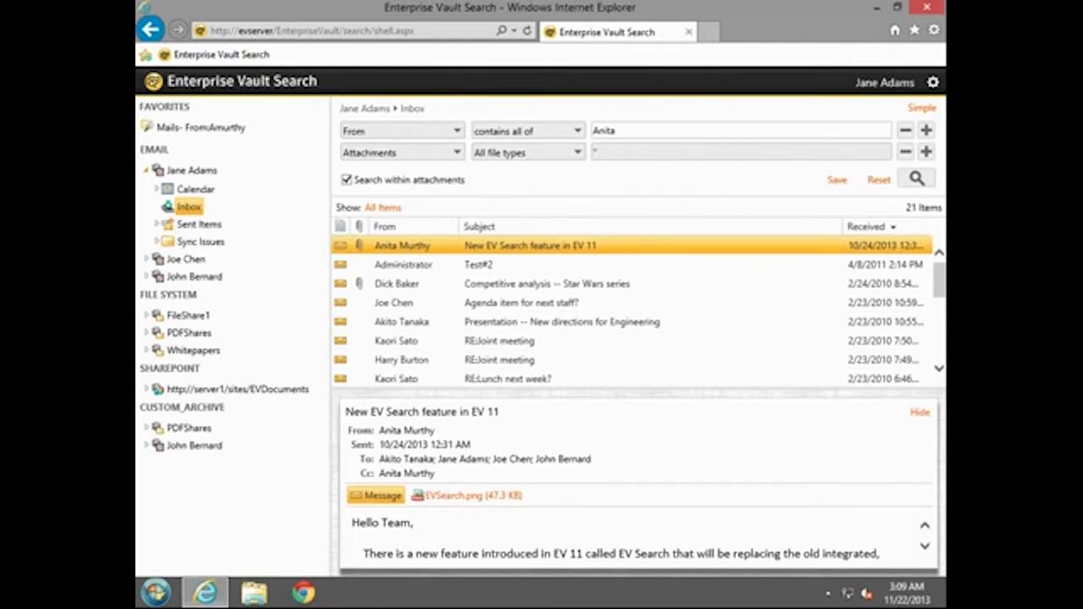
{"action": "mouse_move", "coordinate": [395, 286]}
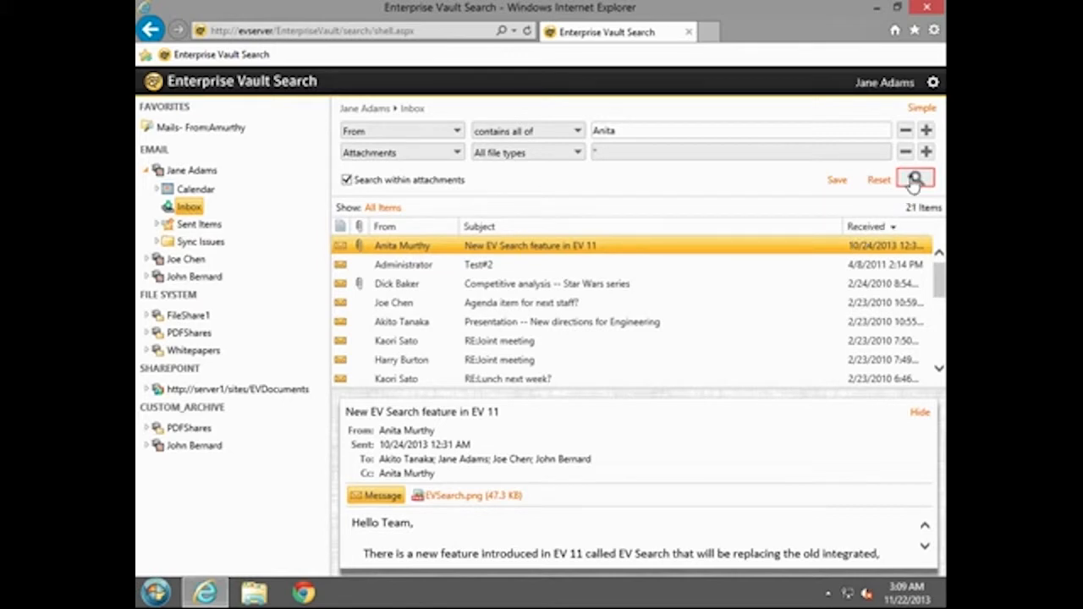
{"action": "left_click", "coordinate": [916, 179]}
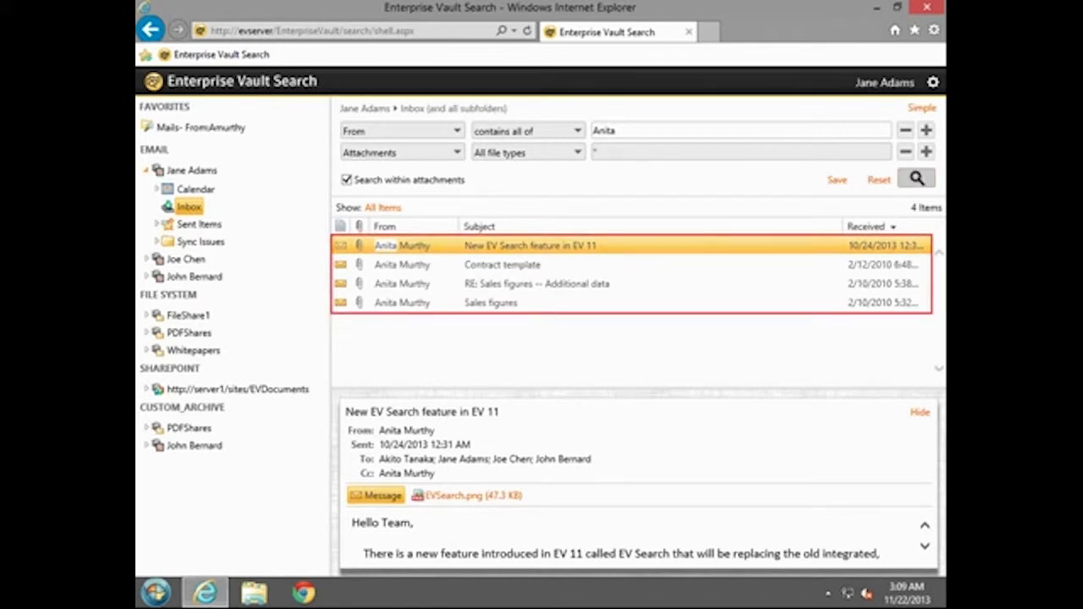
{"action": "left_click", "coordinate": [916, 179]}
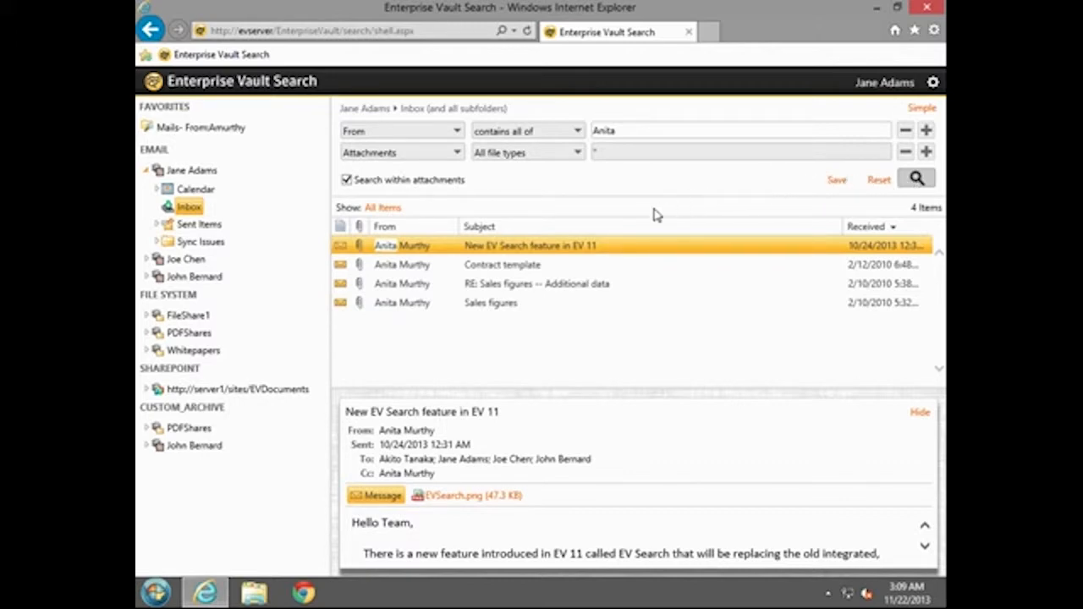
Review the Columns > Customize property list for the results and close it with Done.
{"action": "right_click", "coordinate": [643, 235]}
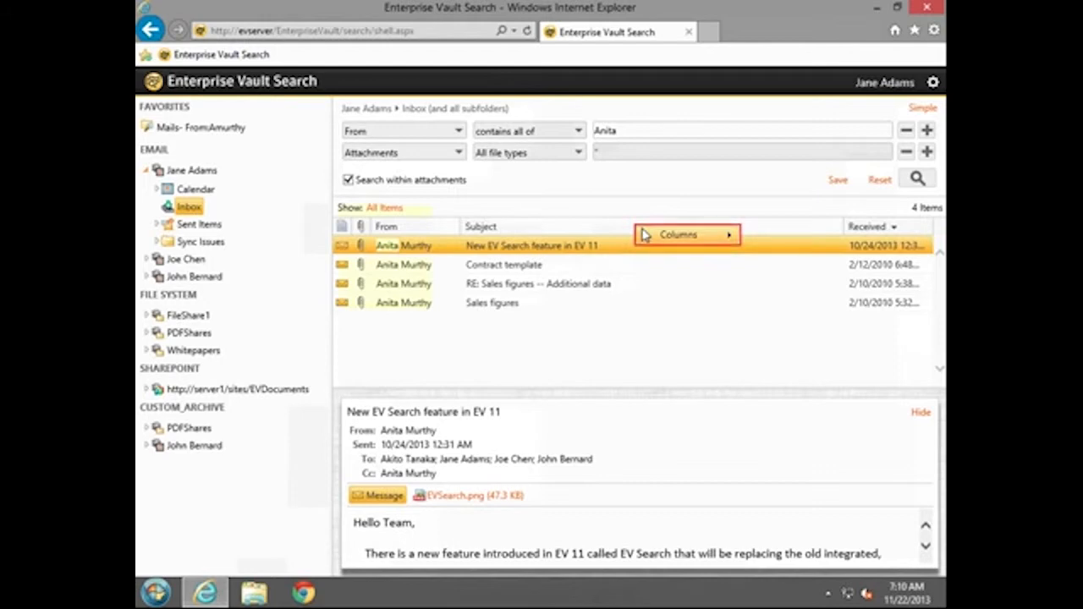
{"action": "mouse_move", "coordinate": [723, 241]}
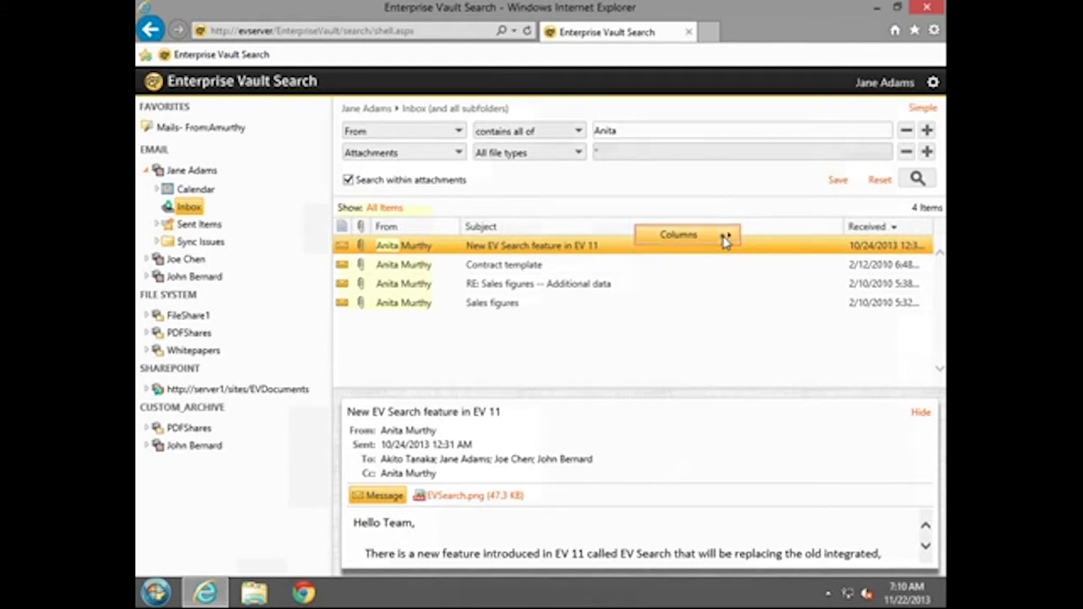
{"action": "left_click", "coordinate": [725, 241]}
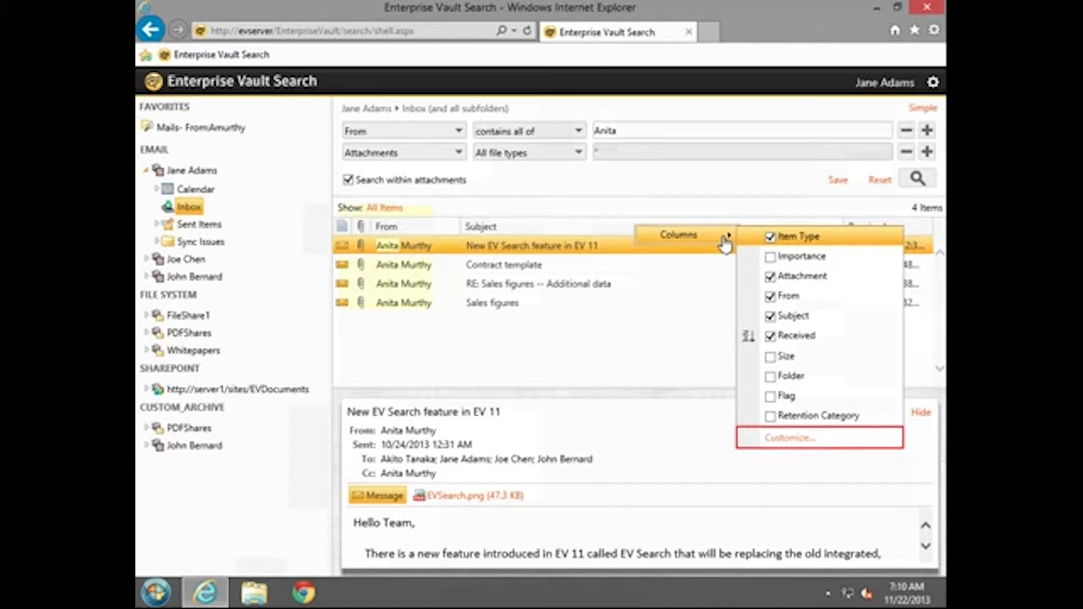
{"action": "mouse_move", "coordinate": [758, 276]}
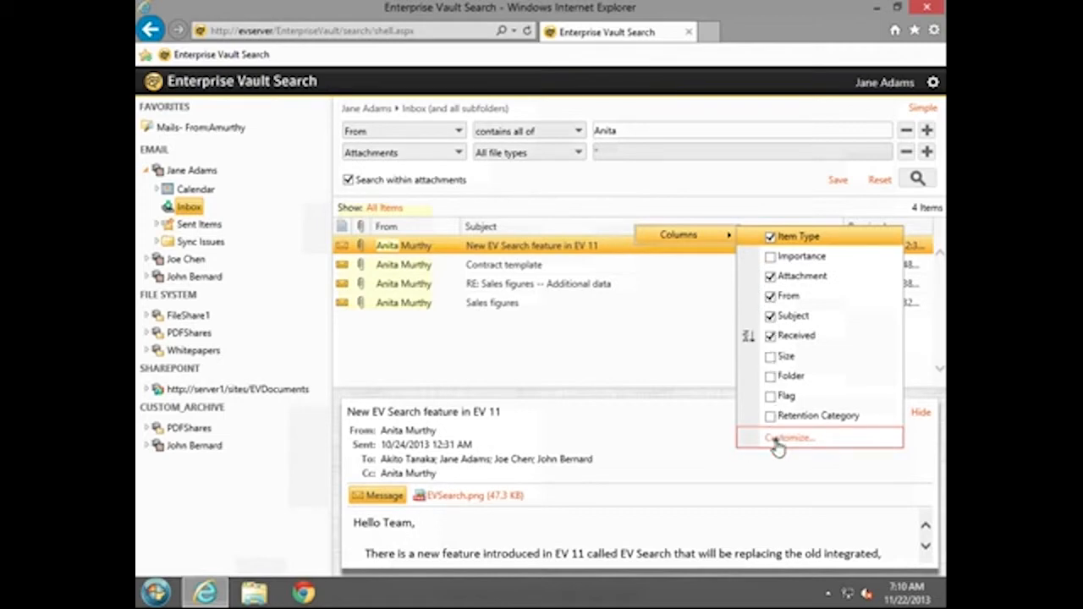
{"action": "left_click", "coordinate": [787, 438]}
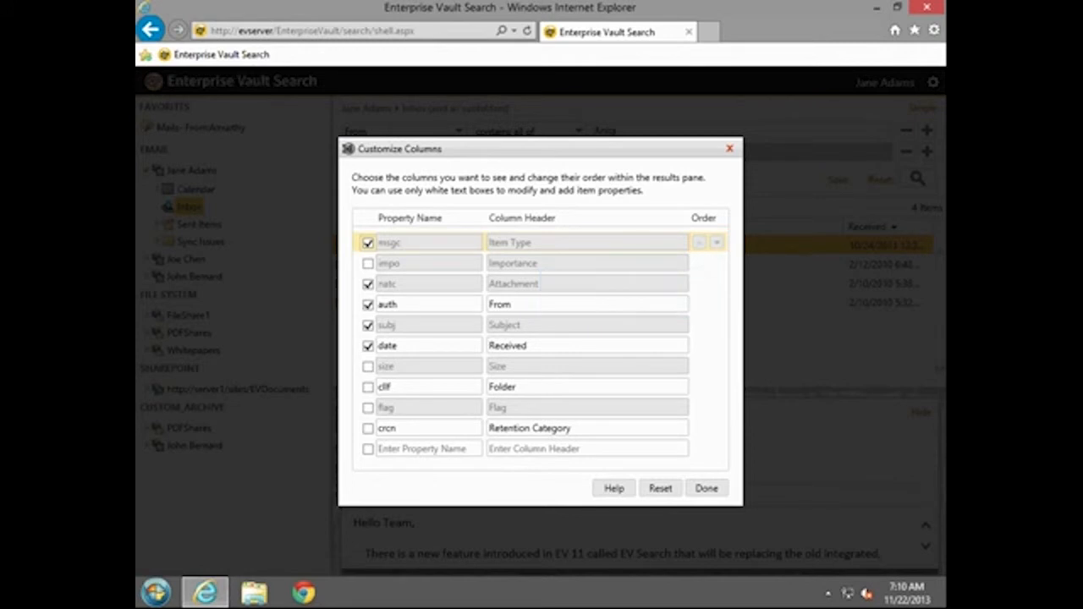
{"action": "left_click", "coordinate": [586, 303]}
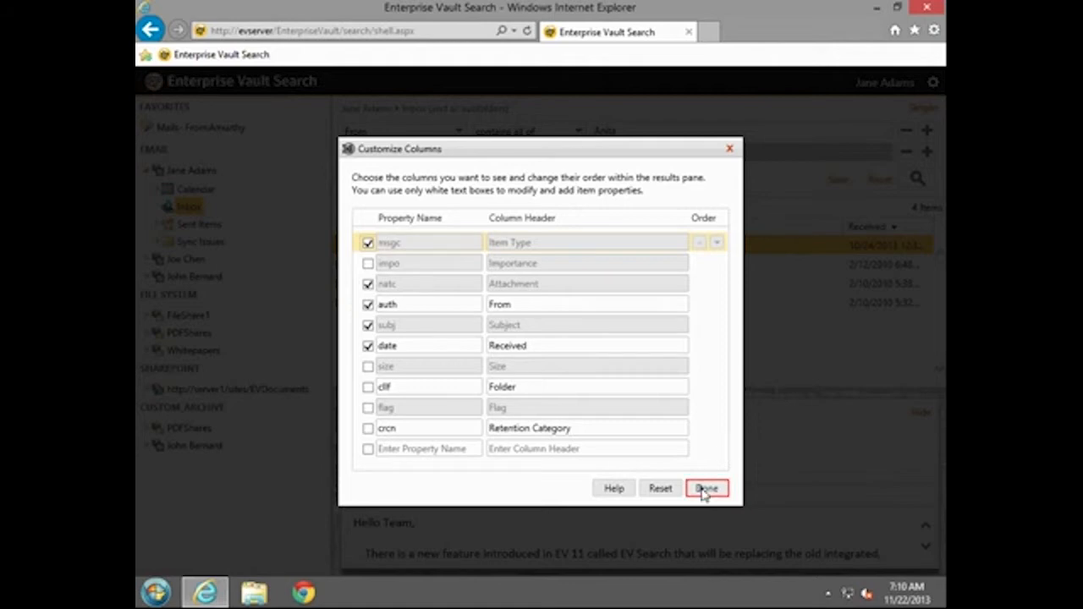
{"action": "left_click", "coordinate": [707, 489]}
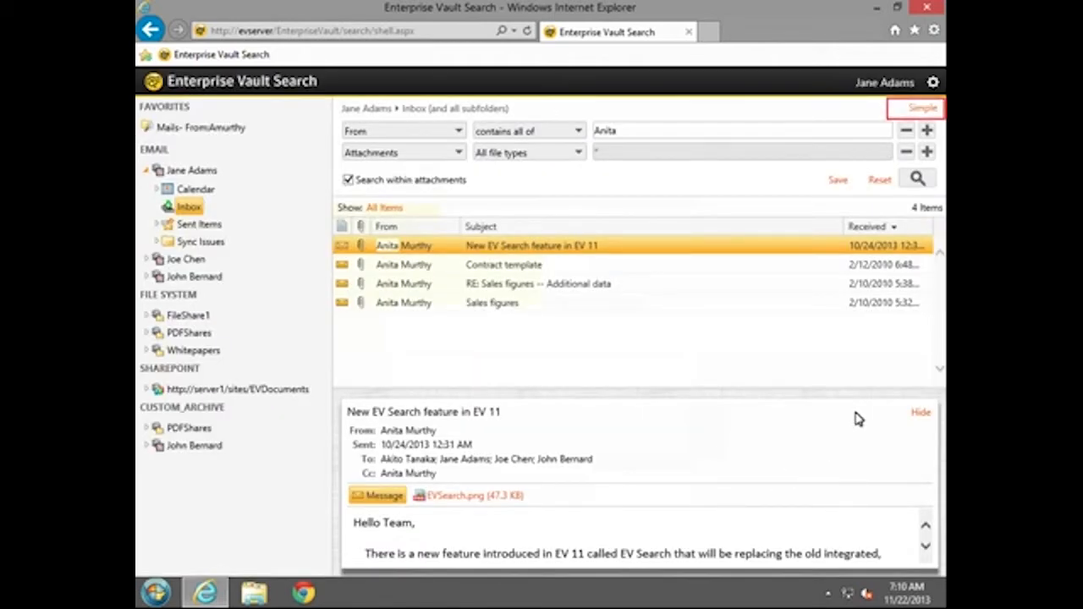
Switch to the Simple search form and close the about and help panel.
{"action": "left_click", "coordinate": [916, 108]}
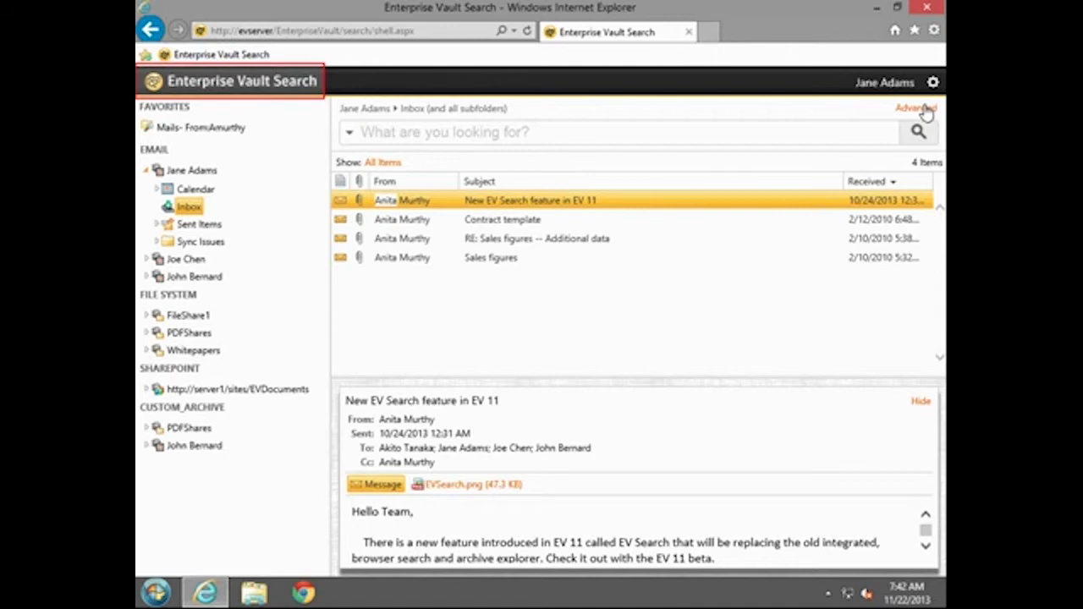
{"action": "mouse_move", "coordinate": [460, 108]}
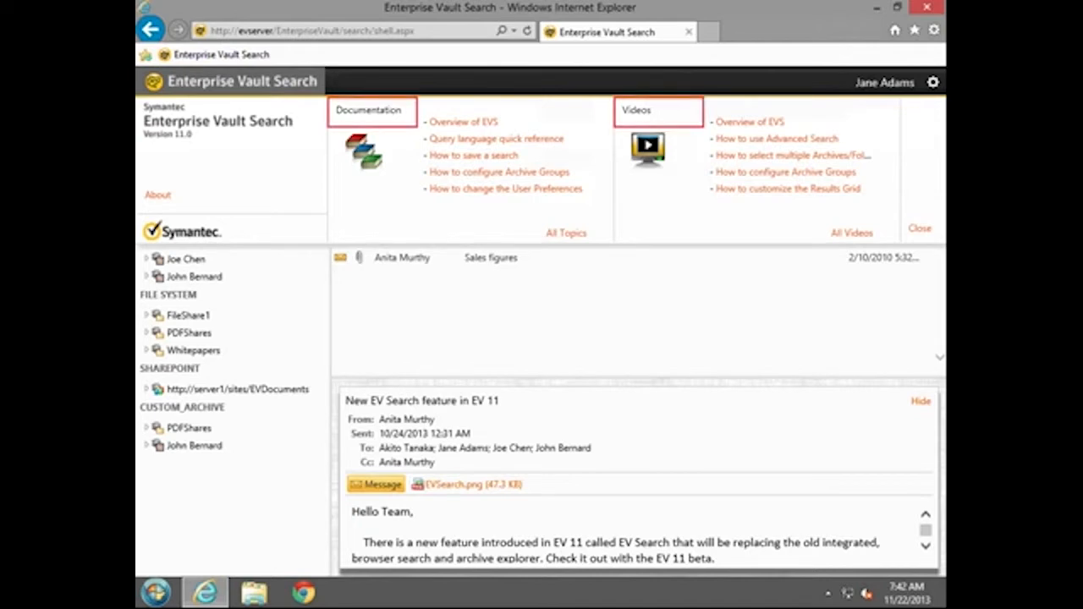
{"action": "mouse_move", "coordinate": [284, 89]}
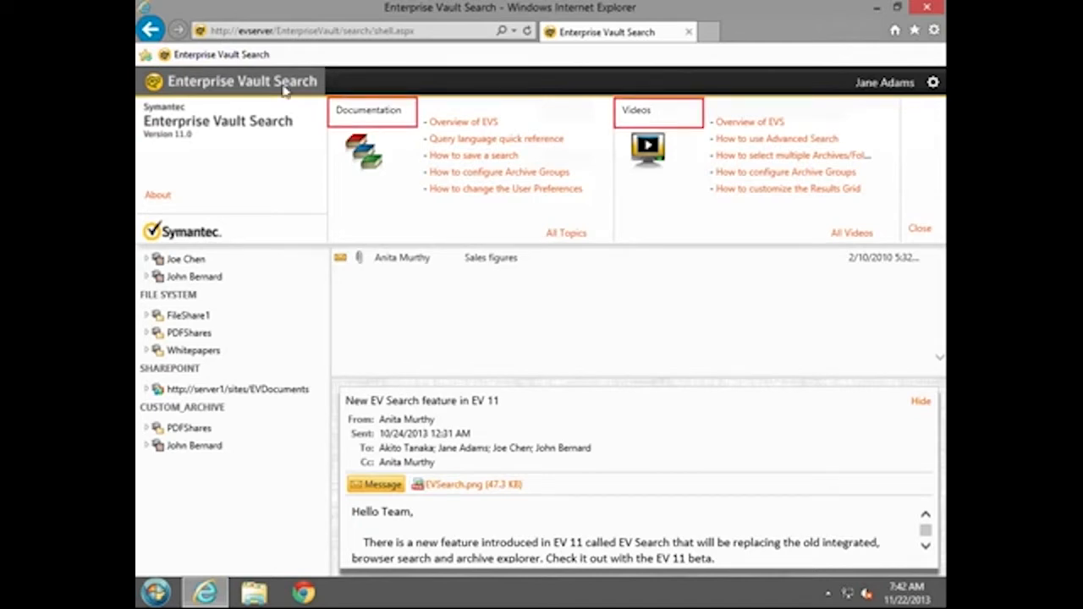
{"action": "left_click", "coordinate": [918, 227]}
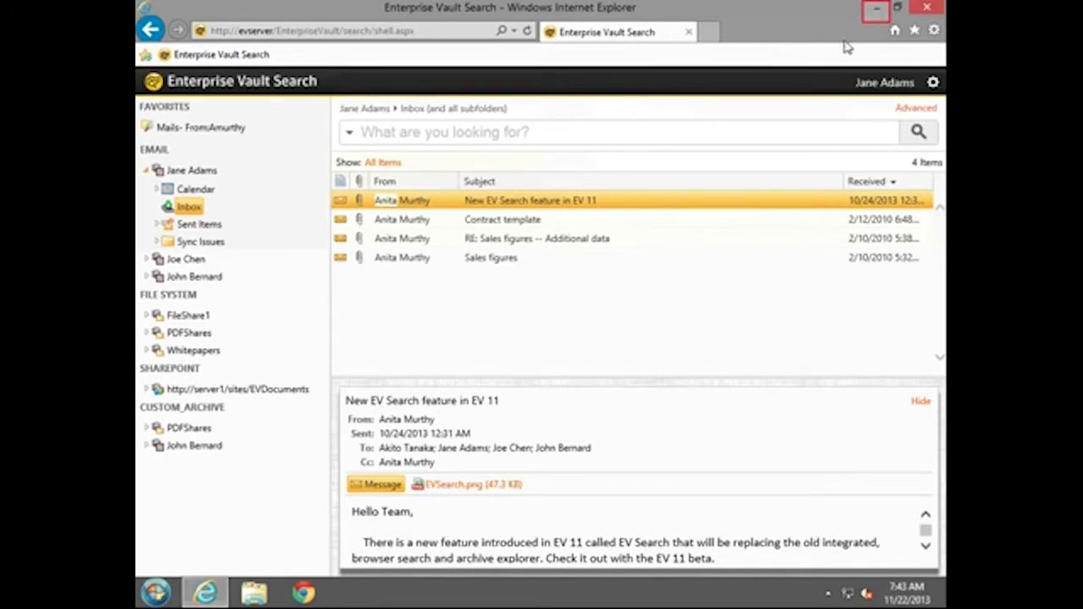
Minimize Internet Explorer and launch Outlook 2013 from the Start menu.
{"action": "left_click", "coordinate": [875, 9]}
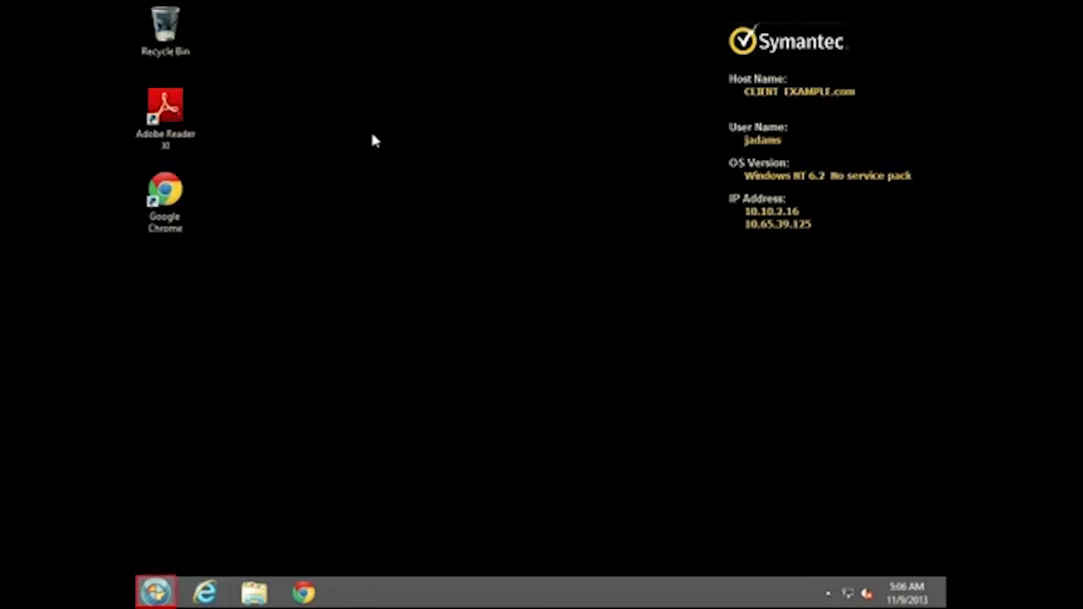
{"action": "left_click", "coordinate": [155, 592]}
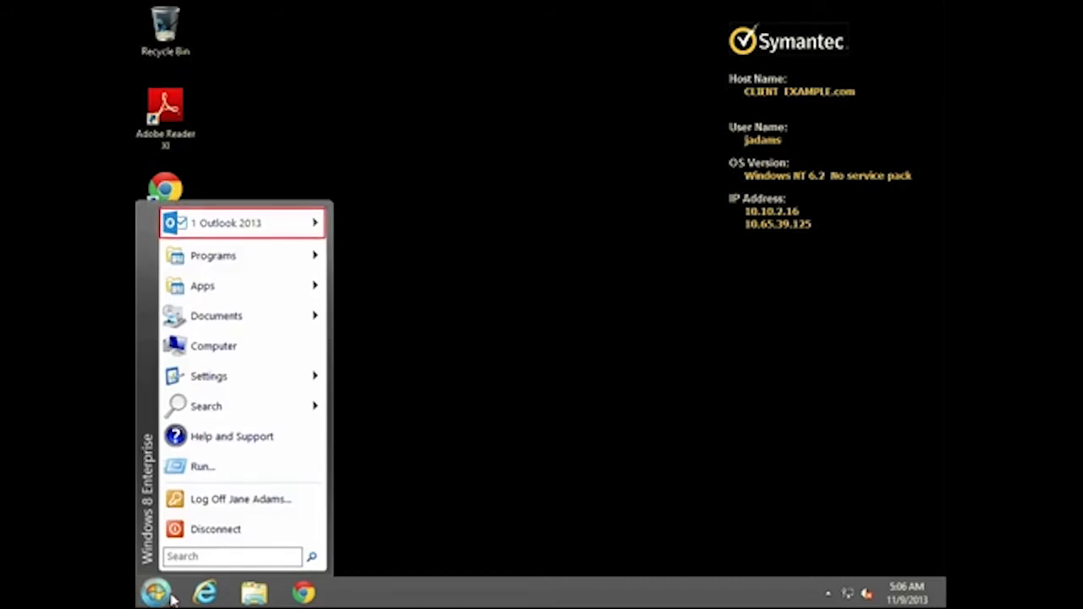
{"action": "mouse_move", "coordinate": [256, 452]}
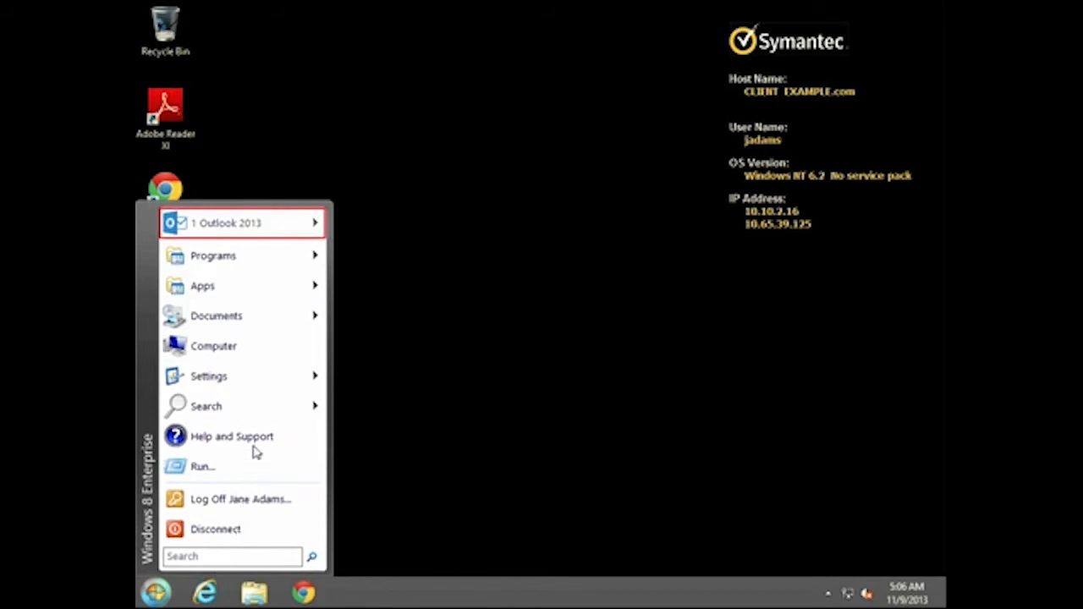
{"action": "left_click", "coordinate": [243, 223]}
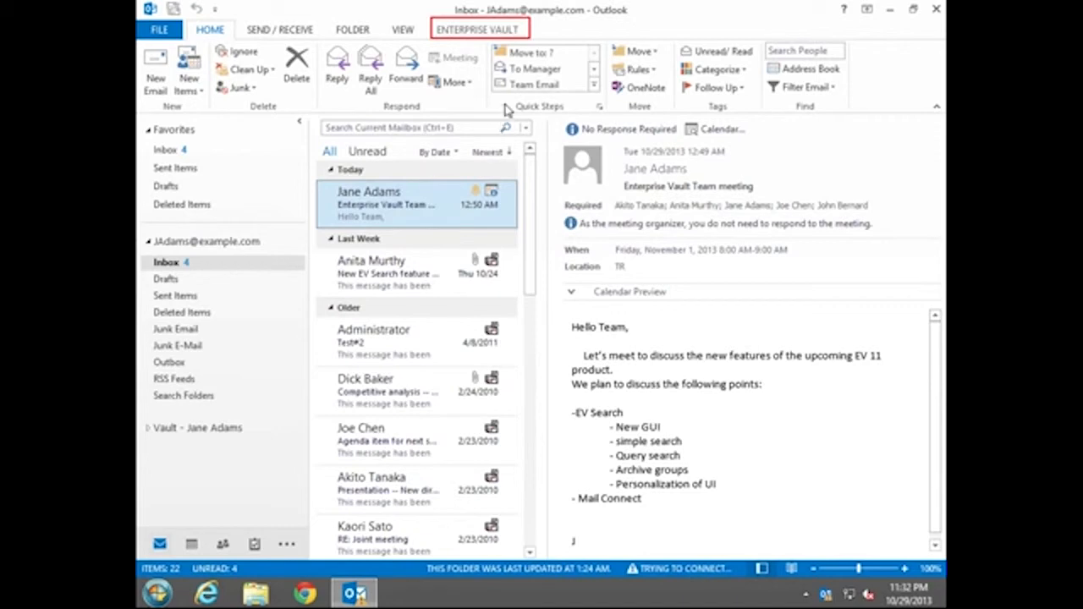
{"action": "left_click", "coordinate": [478, 28]}
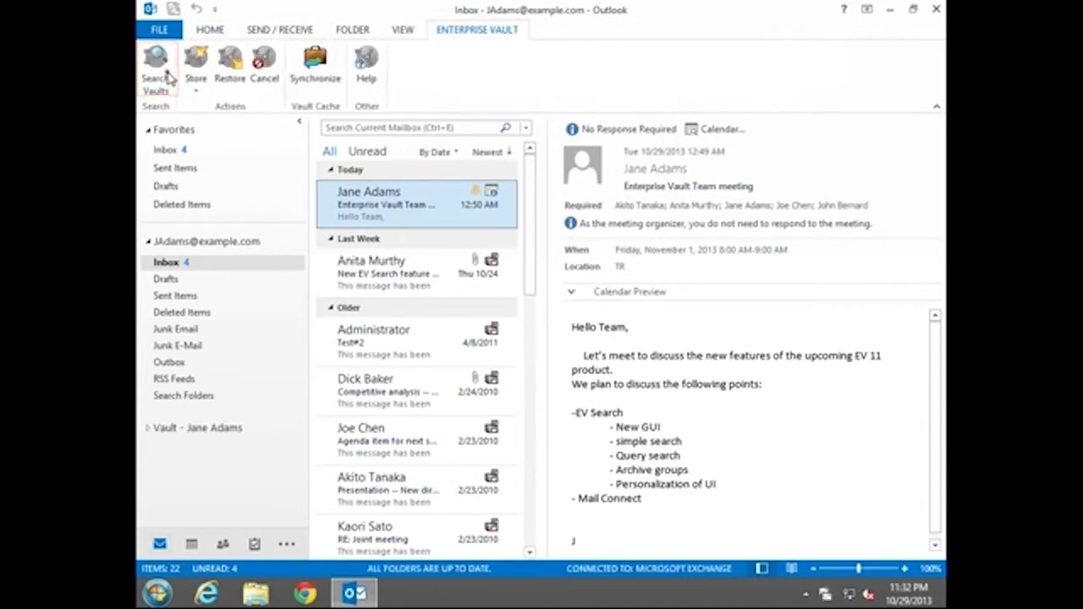
{"action": "left_click", "coordinate": [156, 72]}
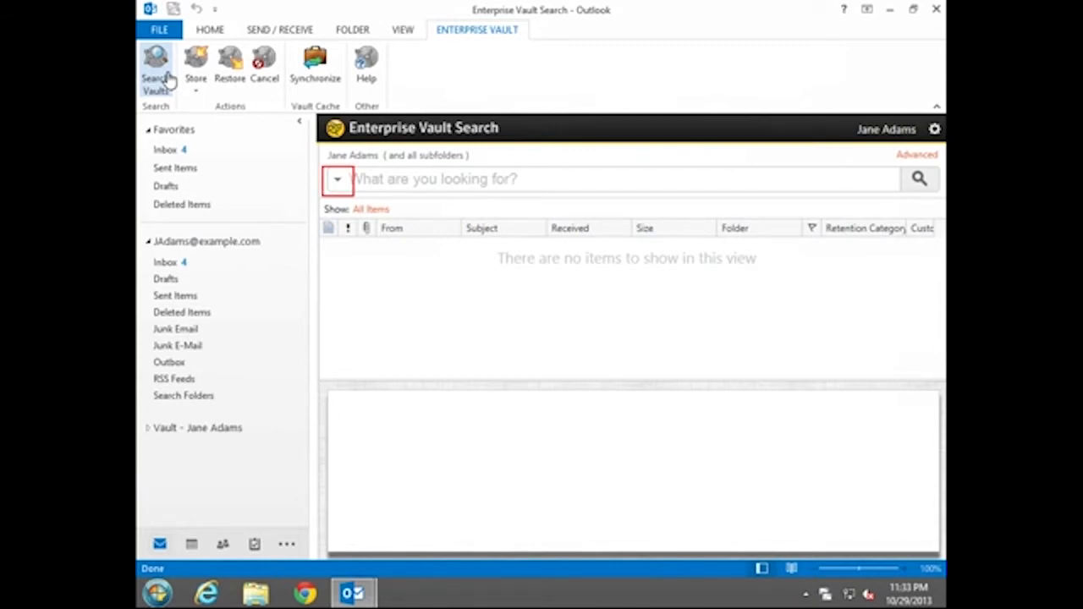
{"action": "mouse_move", "coordinate": [312, 121]}
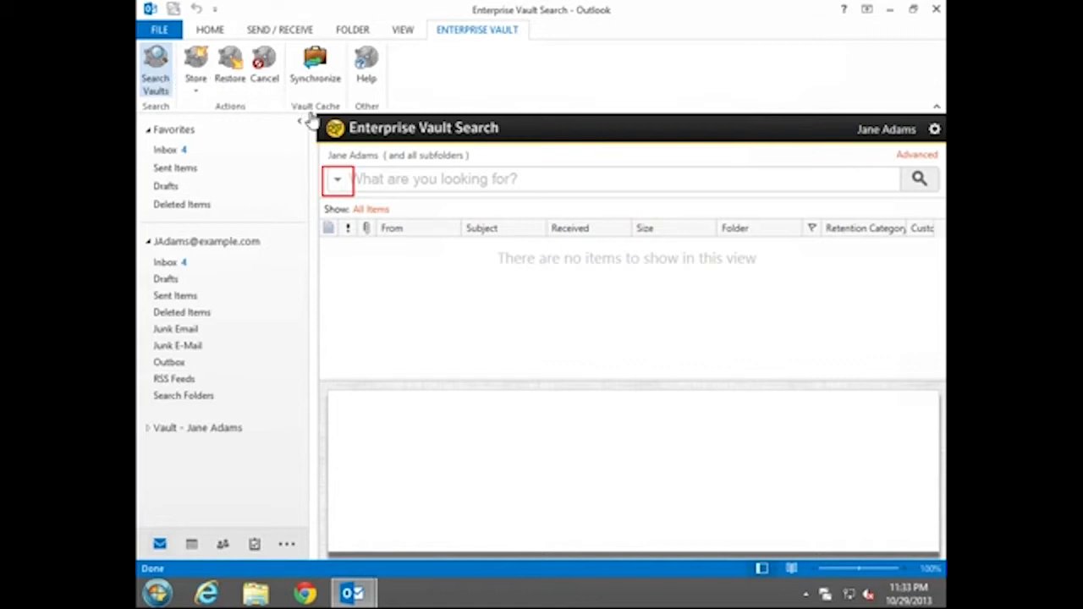
{"action": "left_click", "coordinate": [336, 179]}
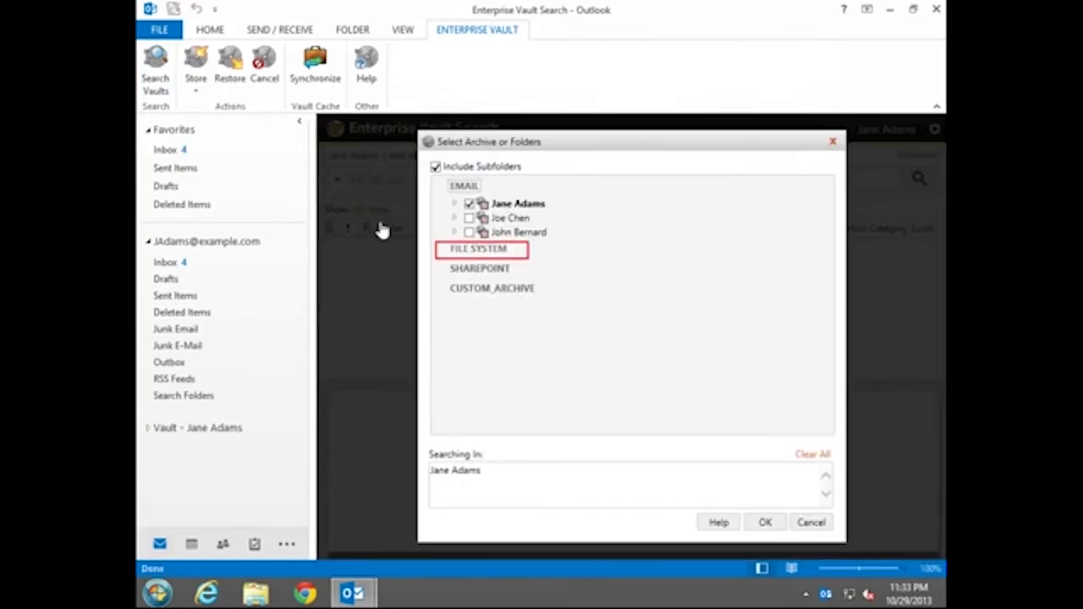
{"action": "left_click", "coordinate": [454, 249]}
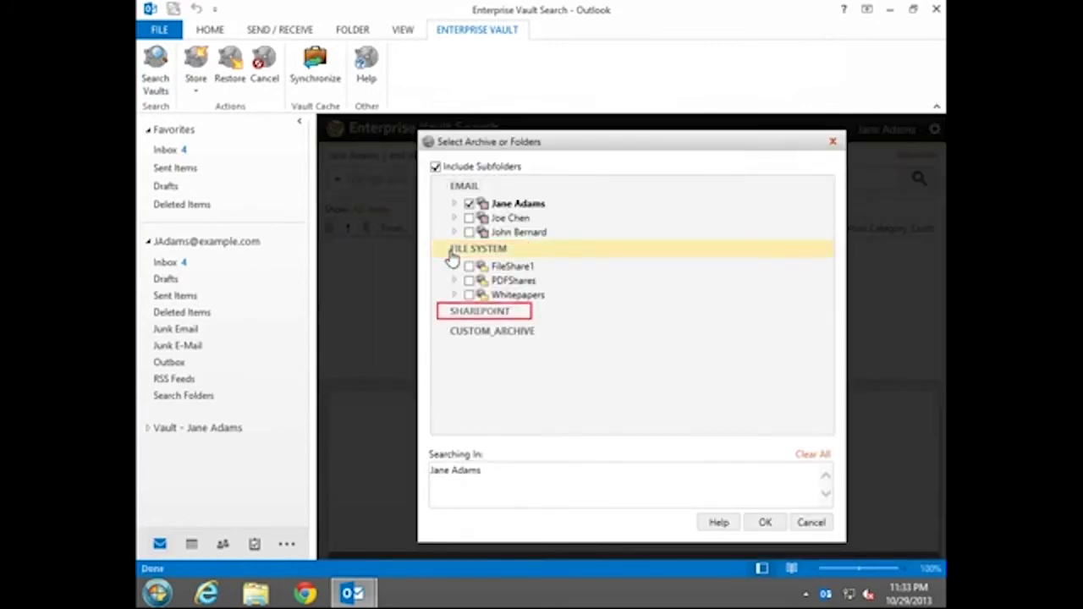
{"action": "mouse_move", "coordinate": [450, 317]}
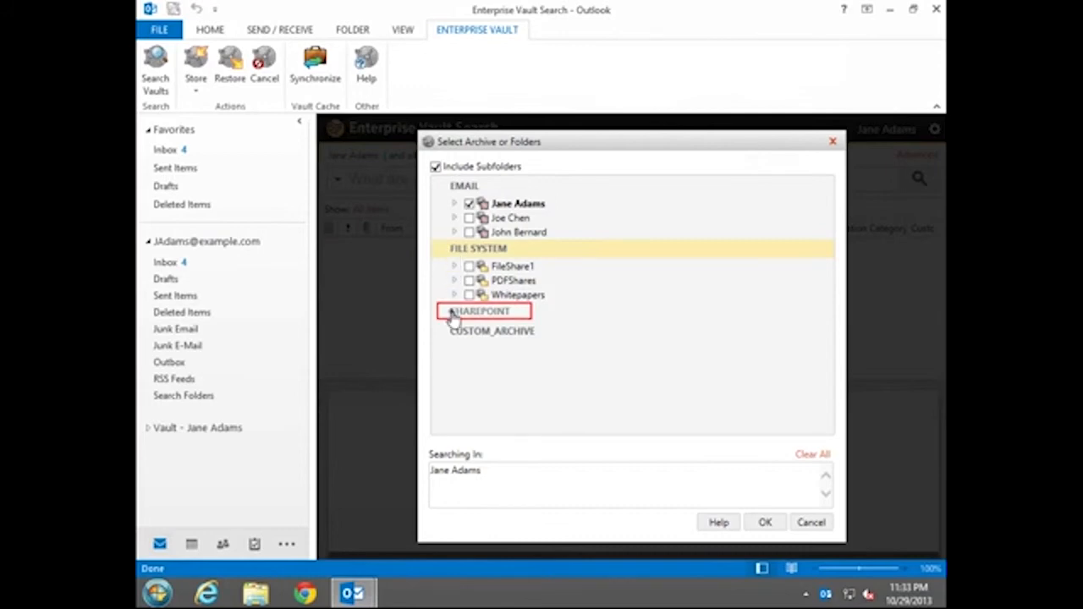
{"action": "left_click", "coordinate": [454, 312]}
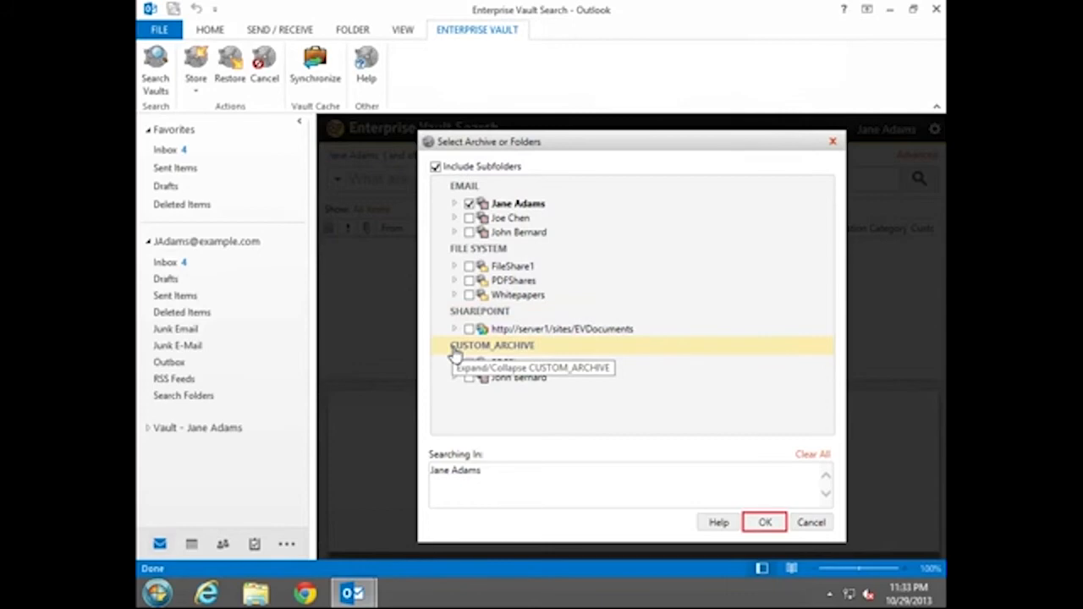
{"action": "mouse_move", "coordinate": [644, 382]}
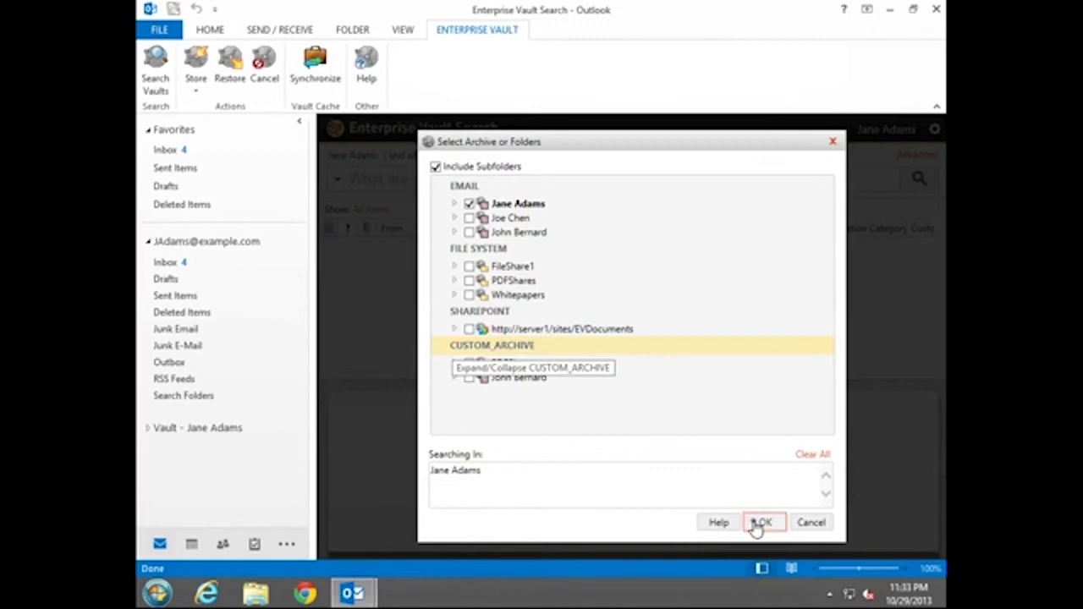
{"action": "left_click", "coordinate": [762, 522]}
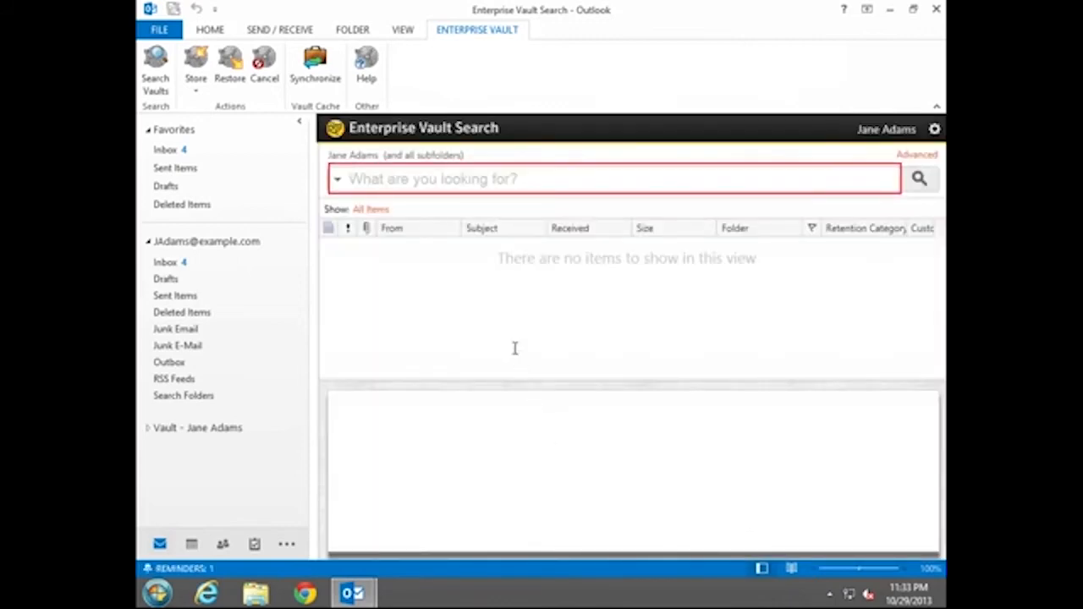
Search the vault for 'Anita' and scroll through the 16 returned items.
{"action": "type", "text": "Anita"}
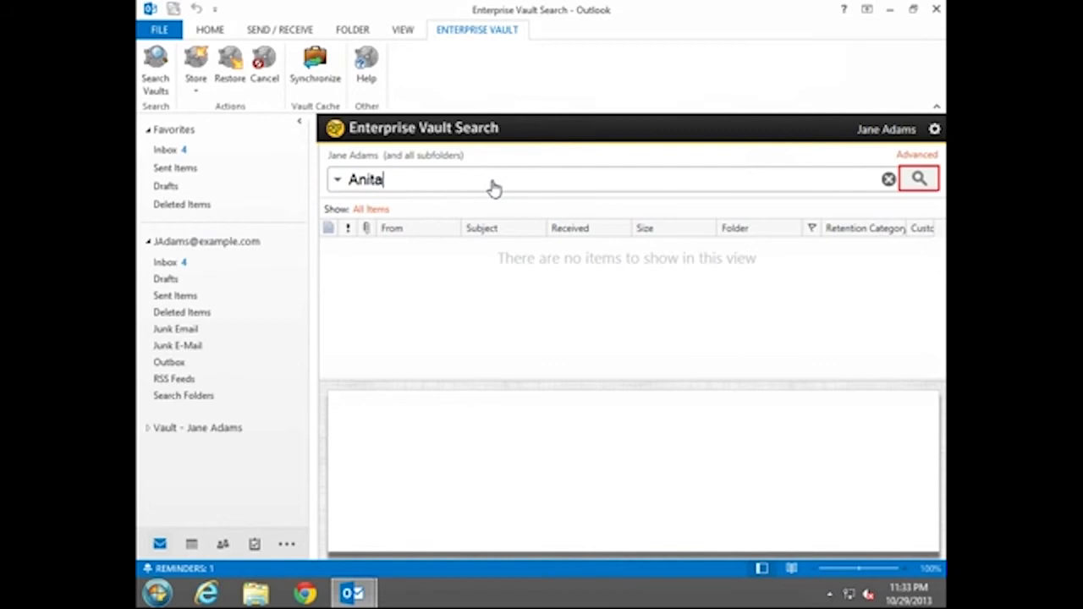
{"action": "mouse_move", "coordinate": [857, 190]}
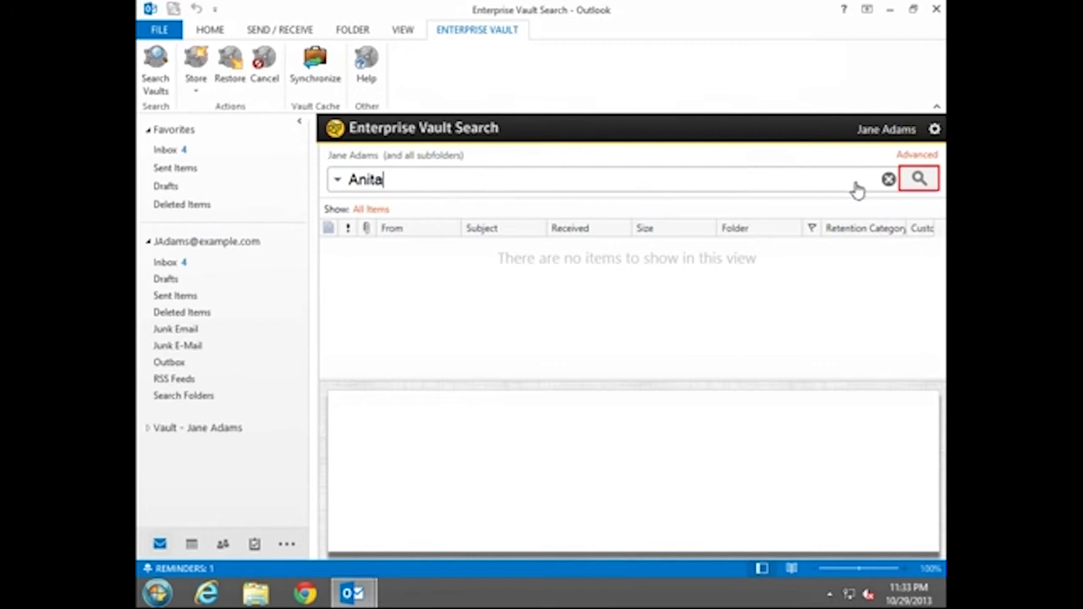
{"action": "left_click", "coordinate": [919, 178]}
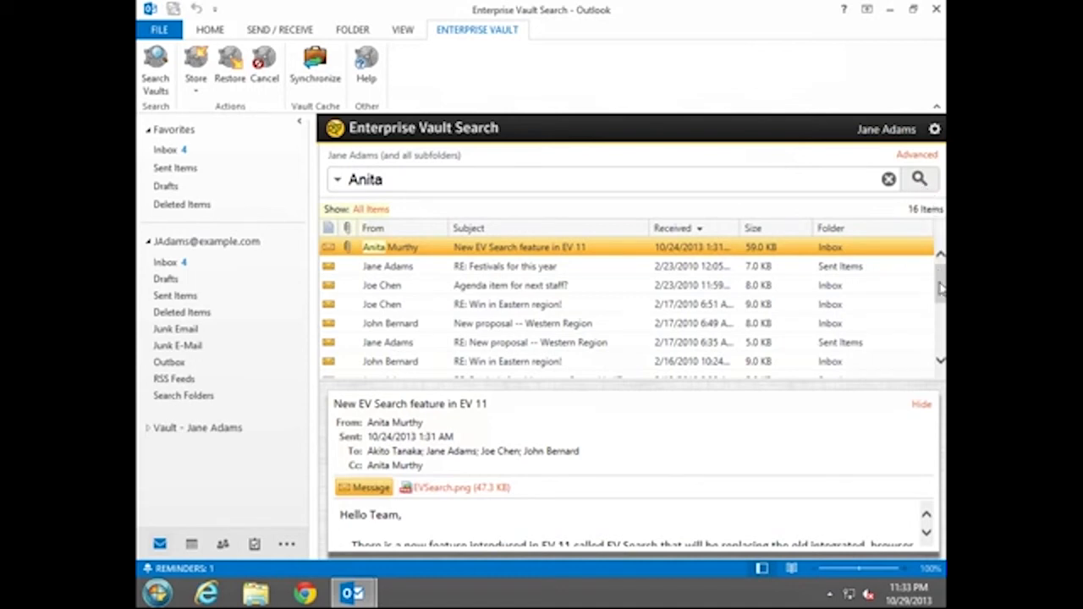
{"action": "scroll", "scroll_direction": "down", "scroll_amount": 3}
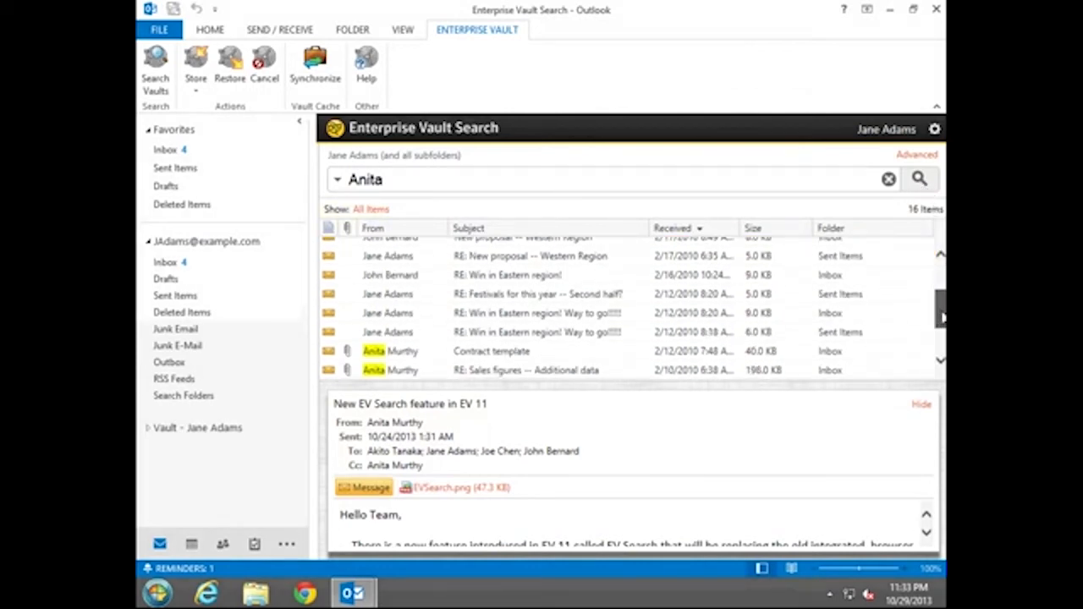
{"action": "scroll", "scroll_direction": "down", "scroll_amount": 3}
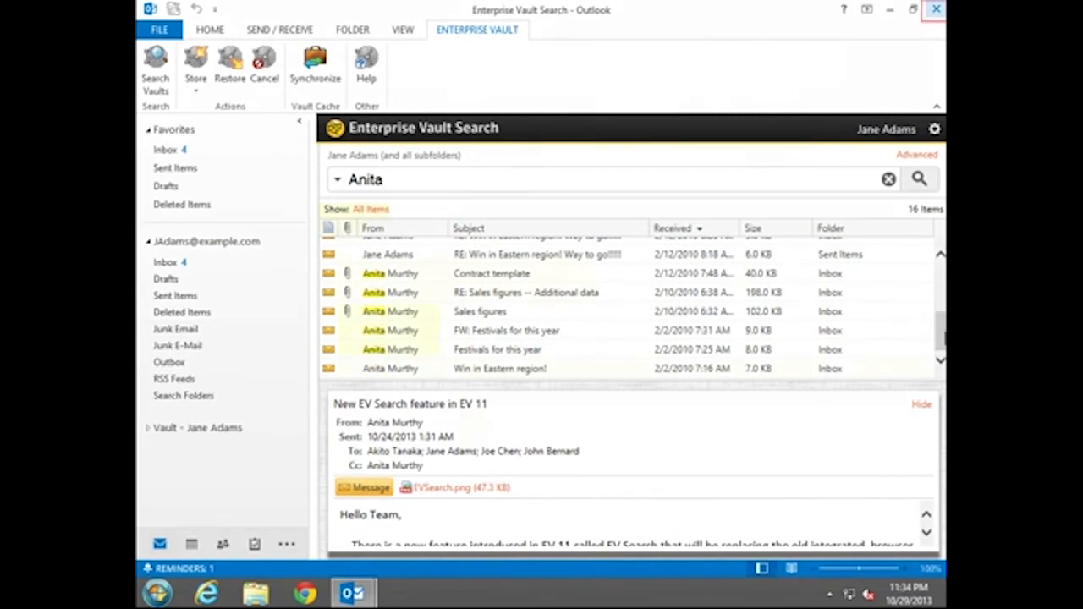
{"action": "mouse_move", "coordinate": [941, 265]}
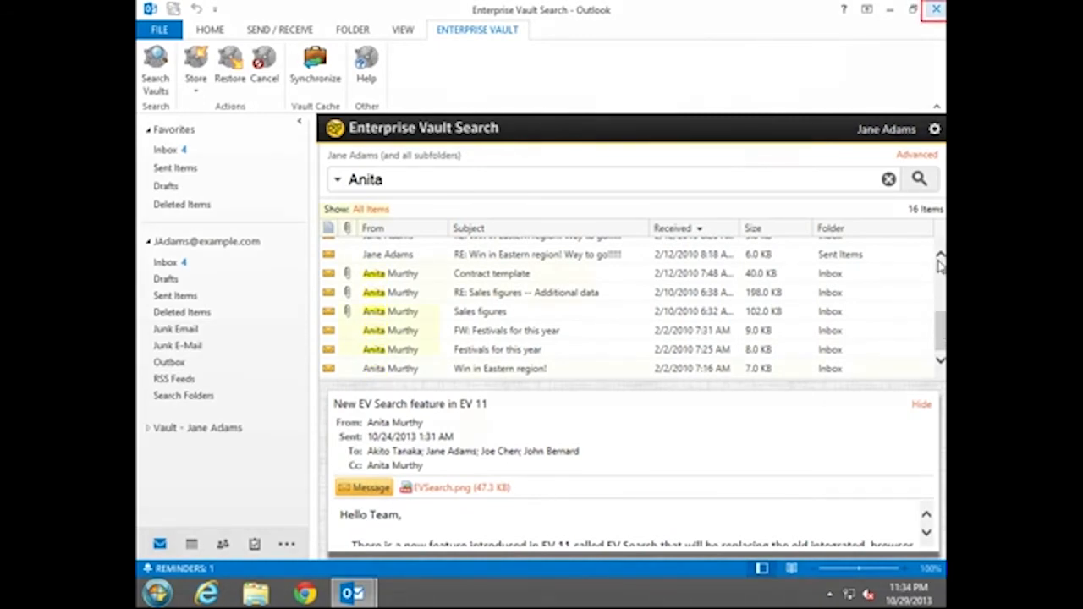